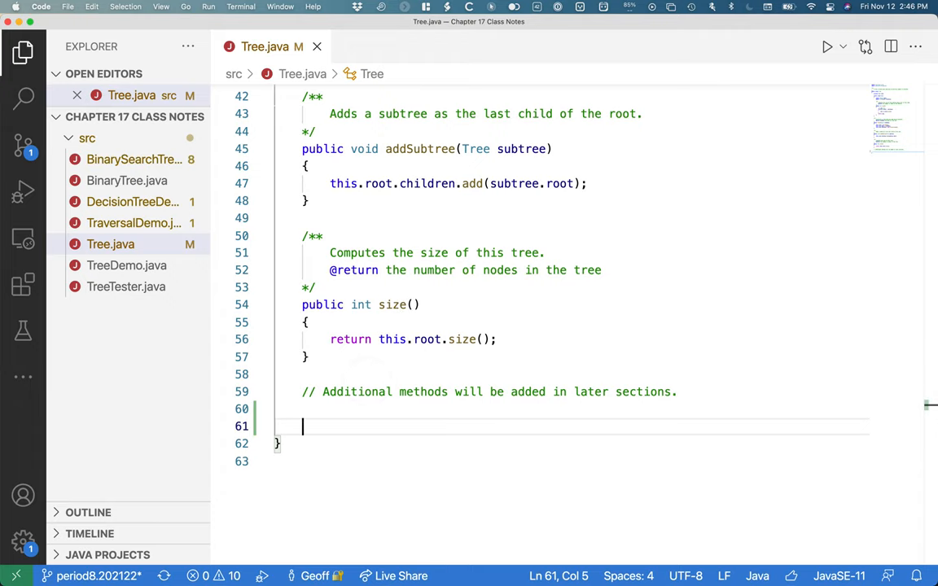
# - Declare a public Visitor interface containing void visit(Object data); below size()
pyautogui.write('public interface Visitor')
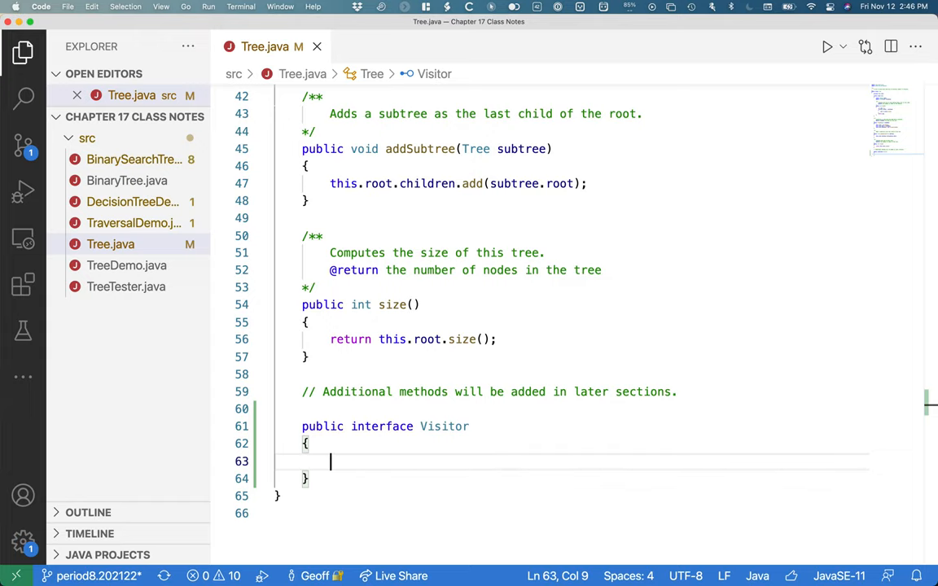
pyautogui.write('void visit')
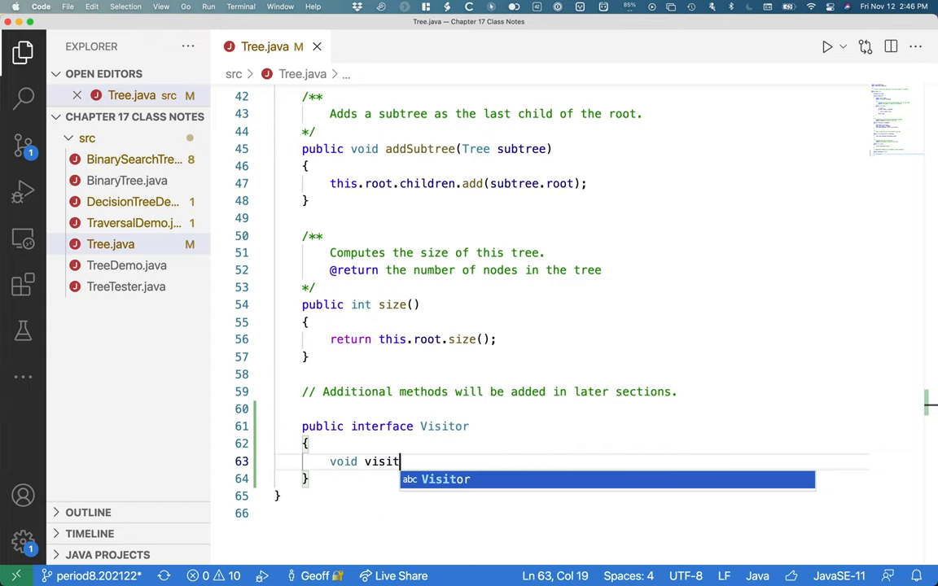
pyautogui.write('(Object data);')
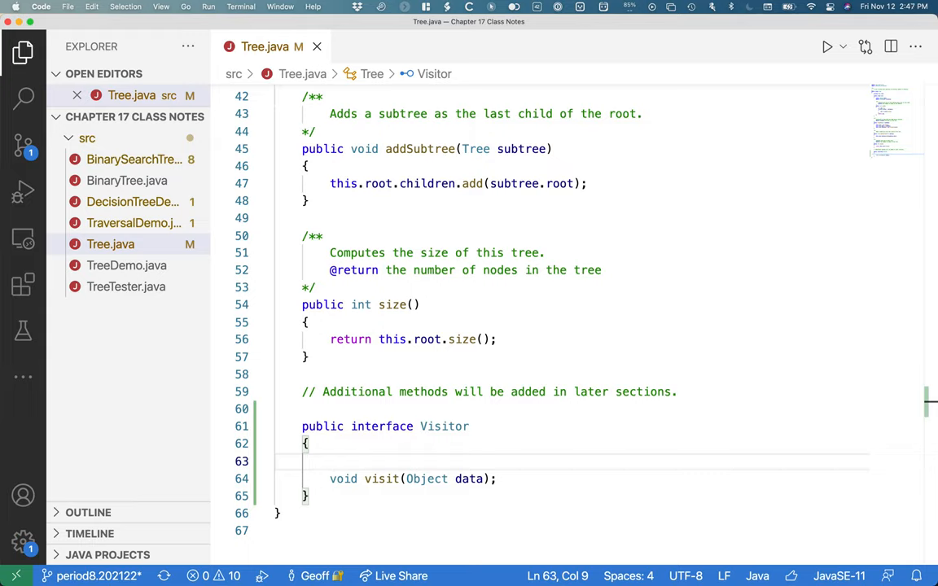
pyautogui.write('/**')
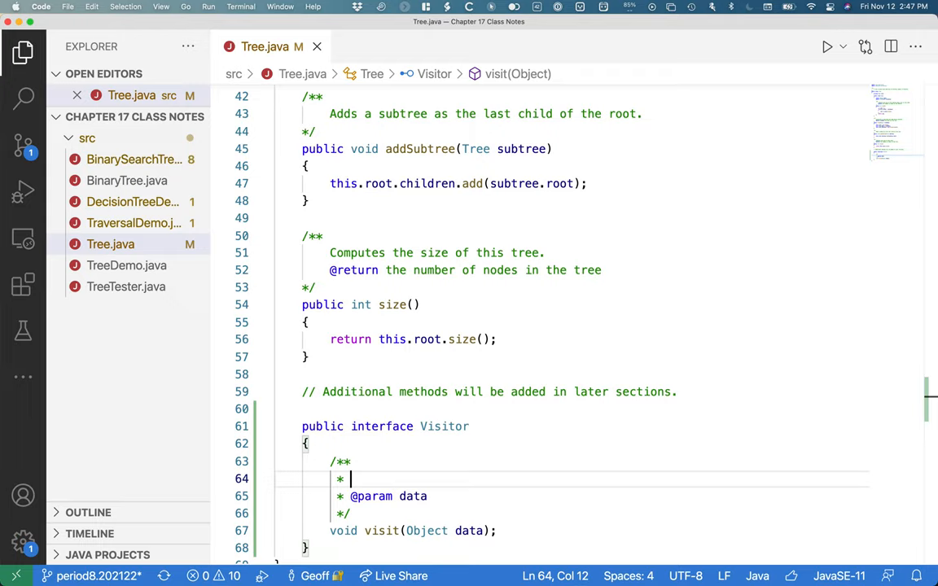
pyautogui.write('This method is v')
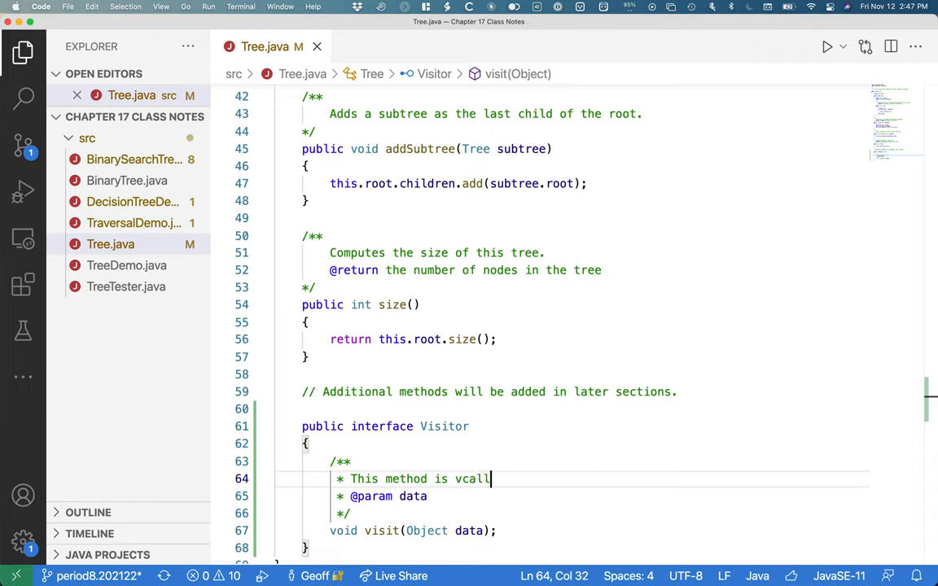
pyautogui.write('called for')
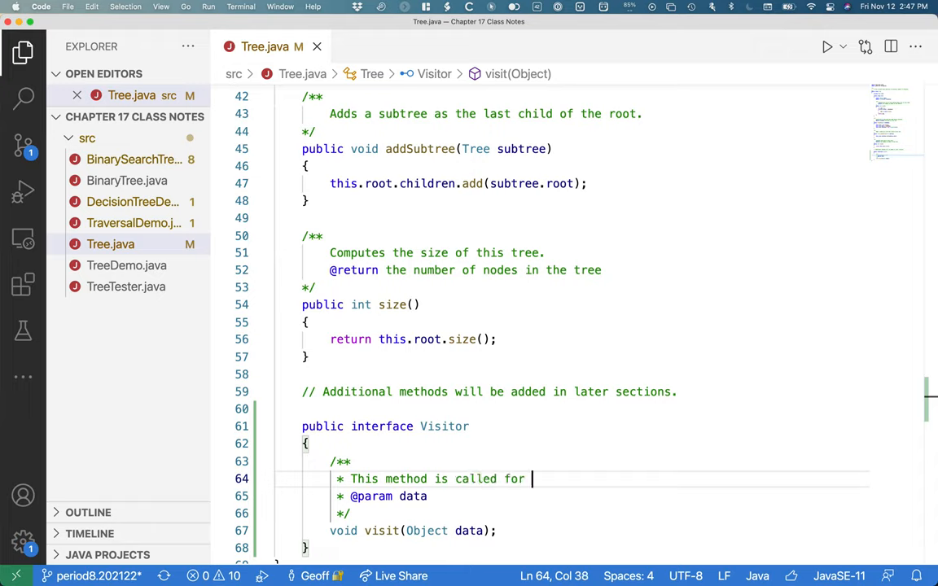
pyautogui.write('each visited node.')
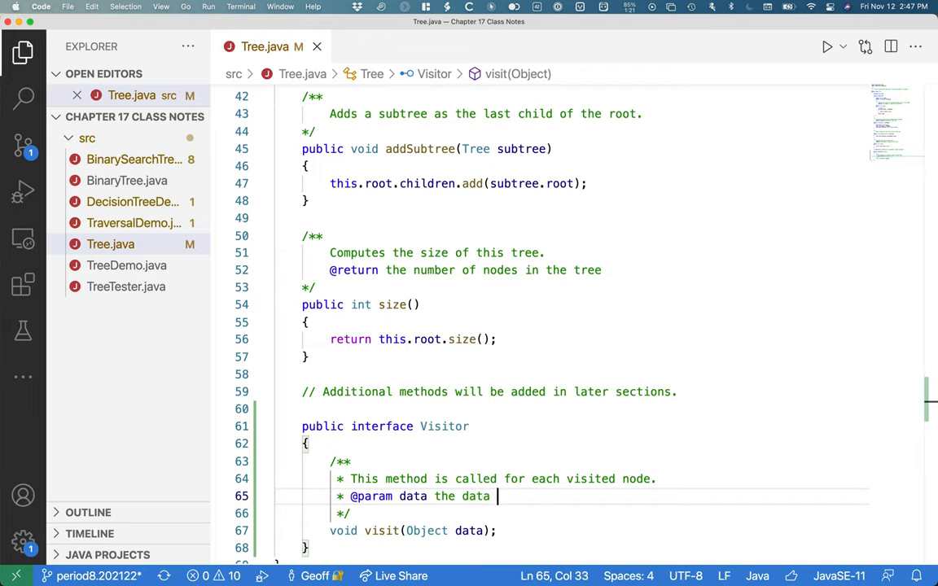
pyautogui.write('of the node being visite')
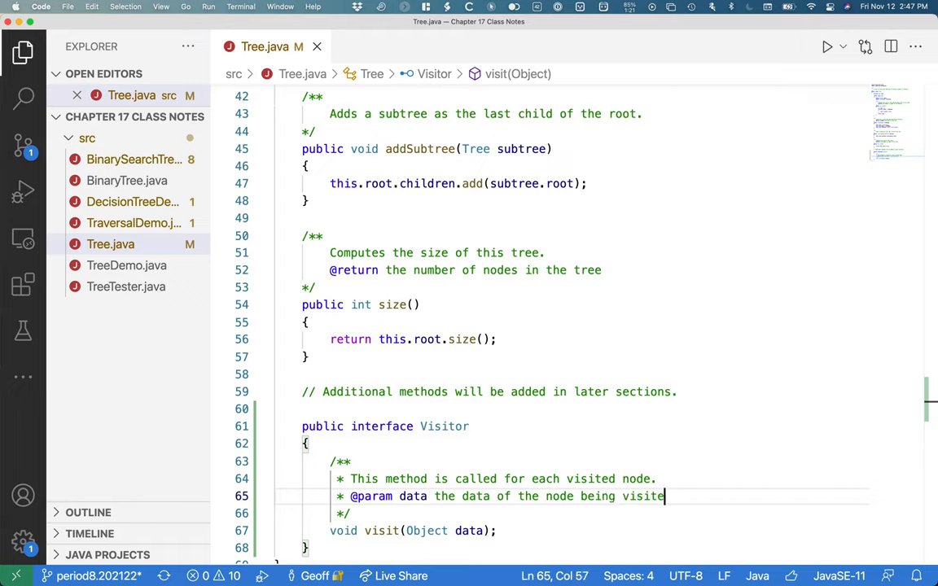
pyautogui.write('d')
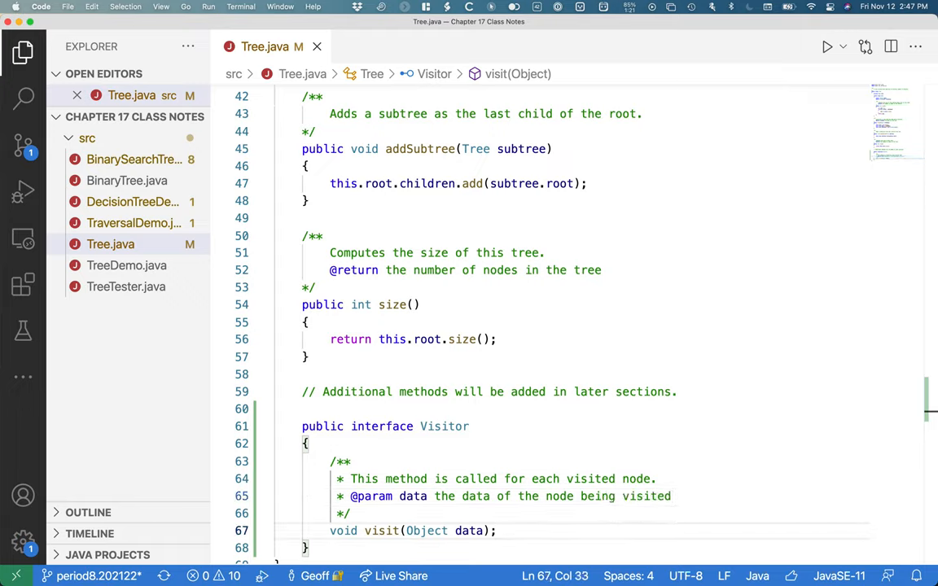
pyautogui.scroll(-3)
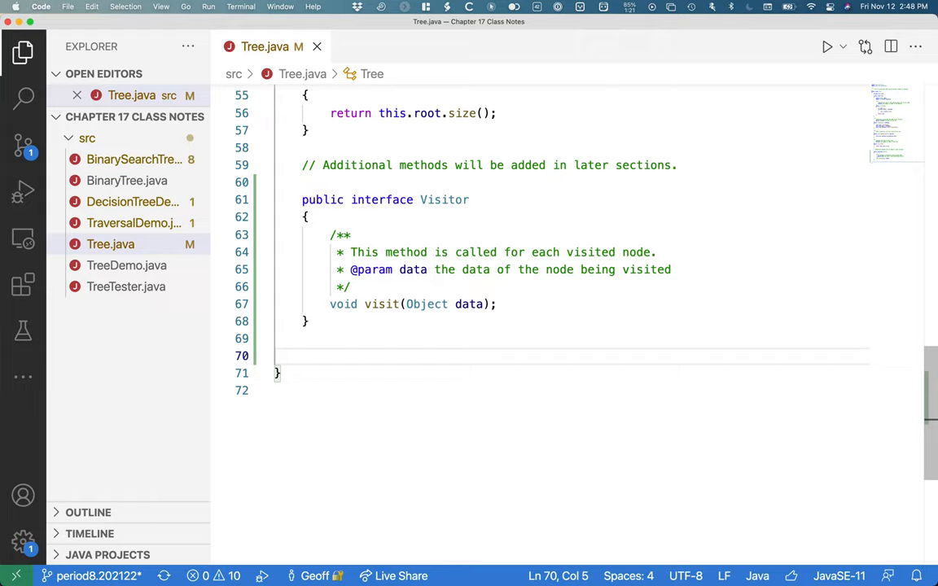
# - Write the method signature public void preorder(Visitor v)
pyautogui.write('p')
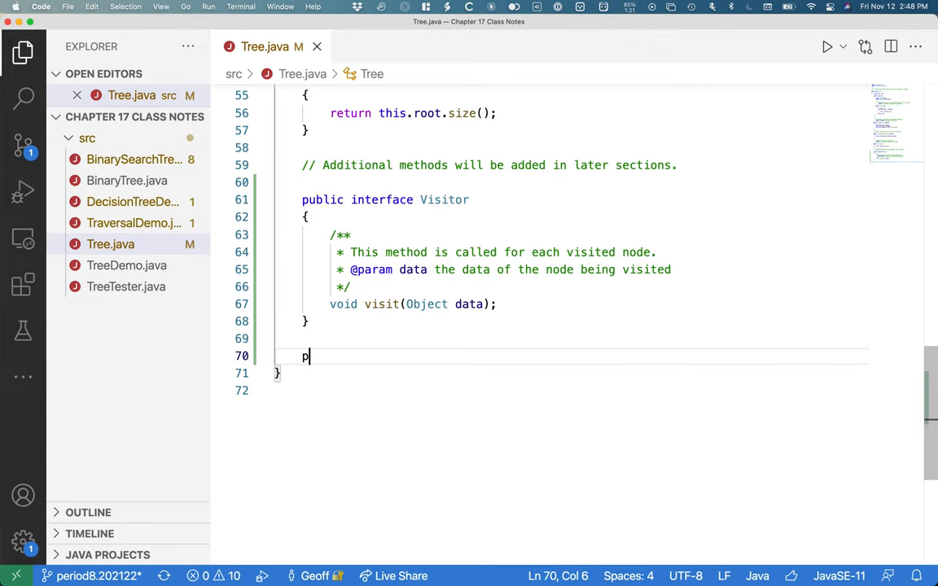
pyautogui.write('ublic void p')
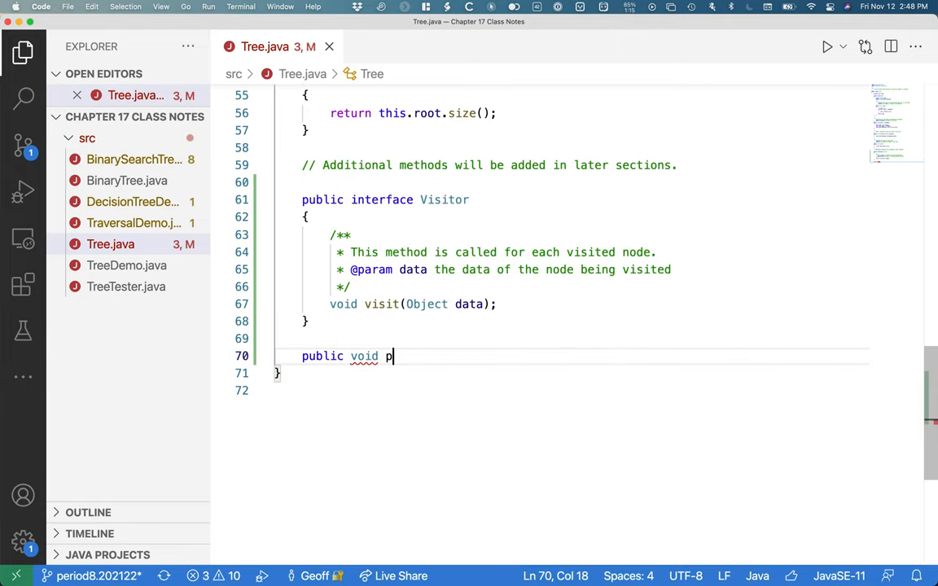
pyautogui.write('reorder()')
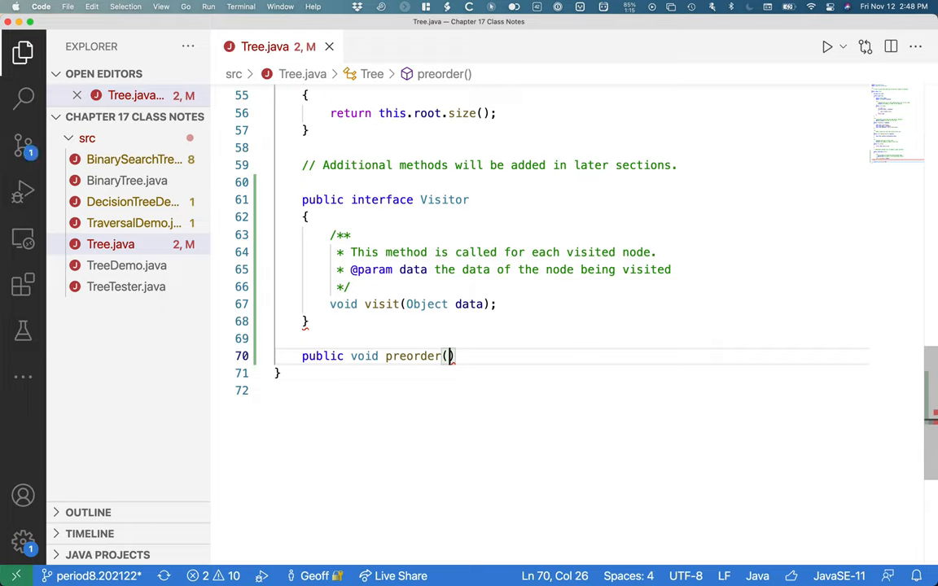
pyautogui.write('Visitor')
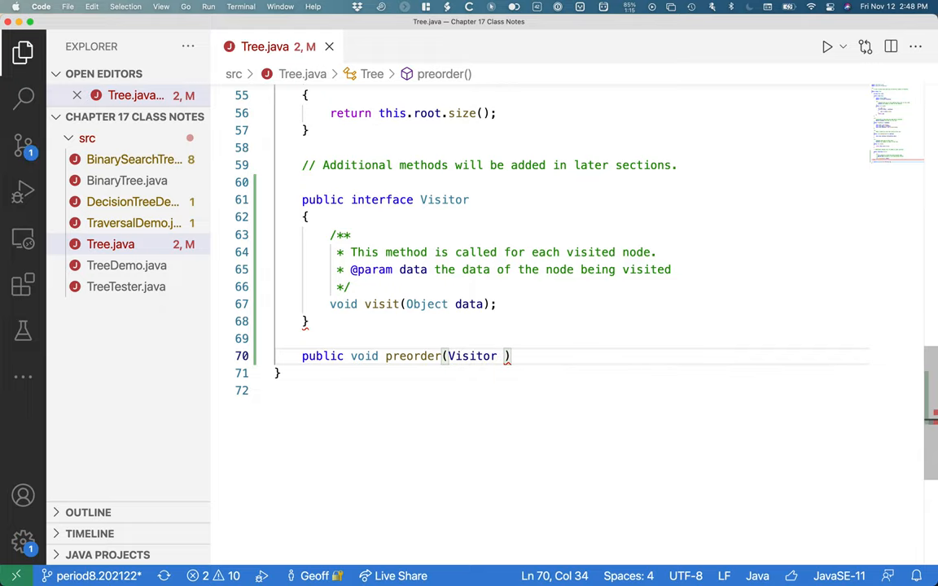
pyautogui.write('v')
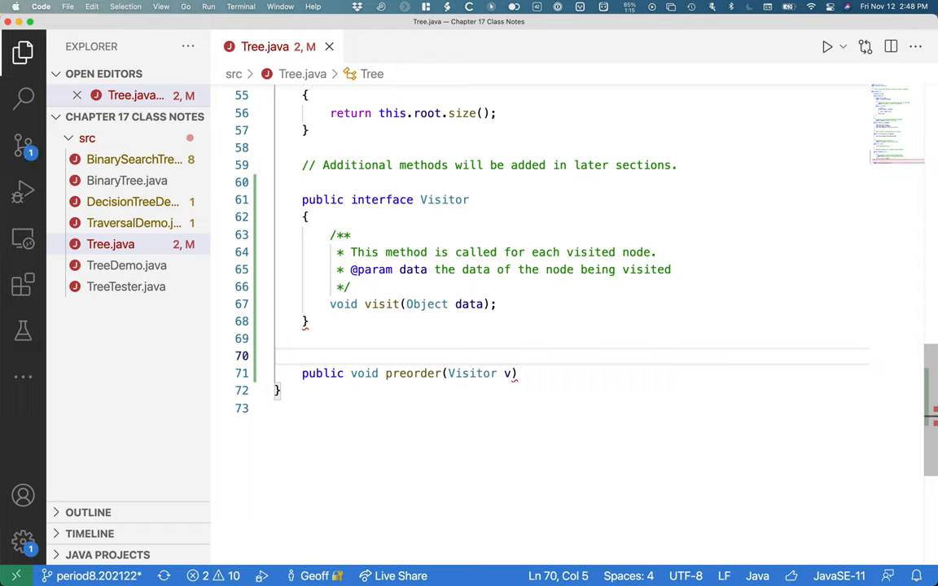
pyautogui.write('/**')
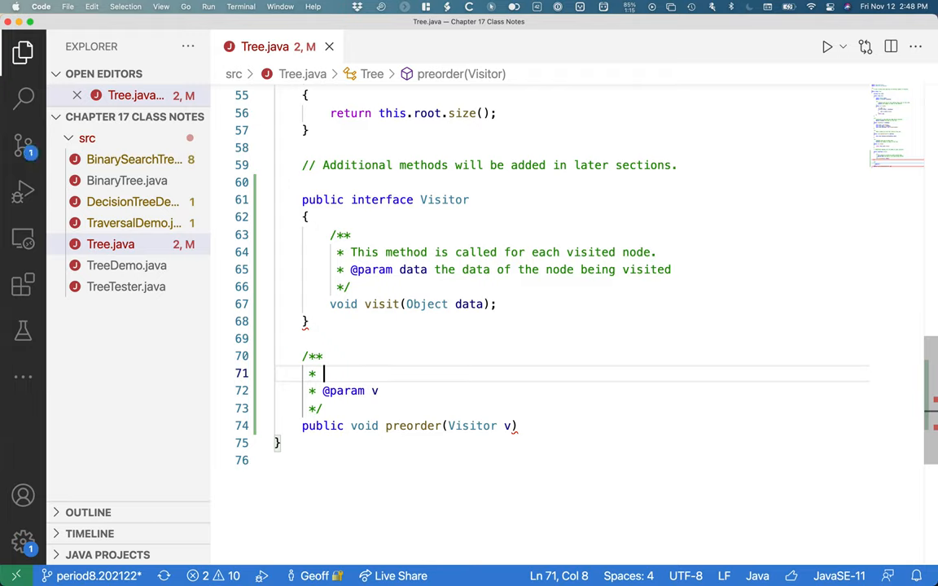
pyautogui.write('Traverses this tree in')
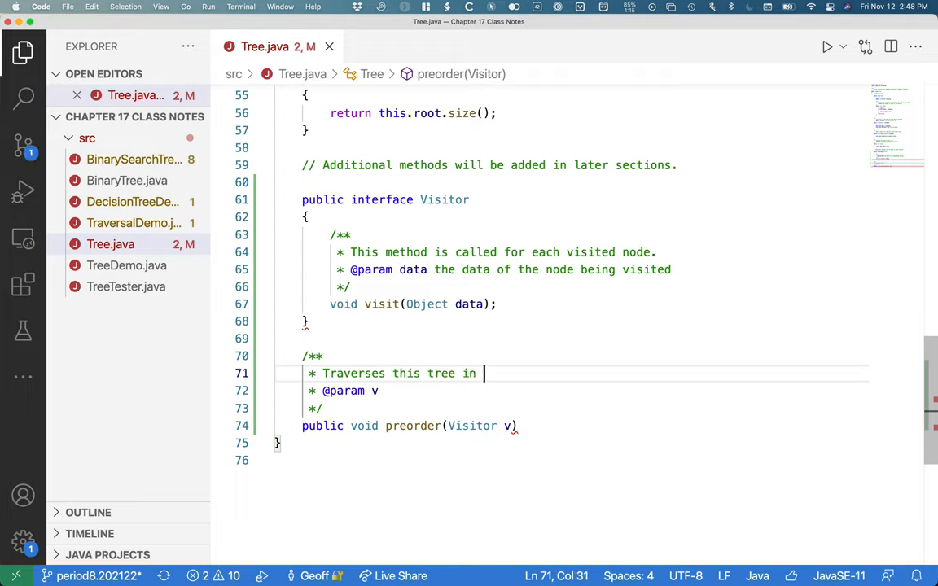
pyautogui.write('preorder.')
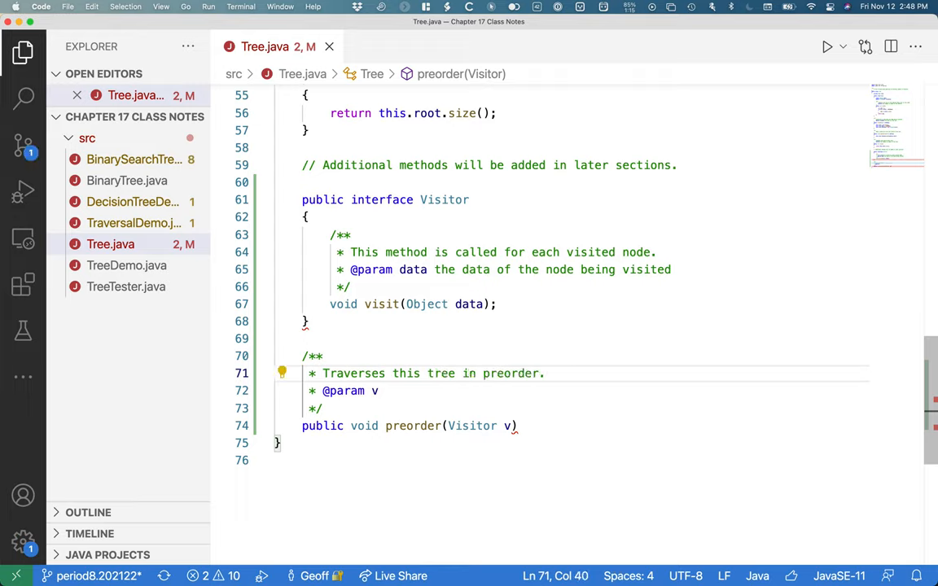
pyautogui.click(378, 391)
pyautogui.write(' the visitor to be i')
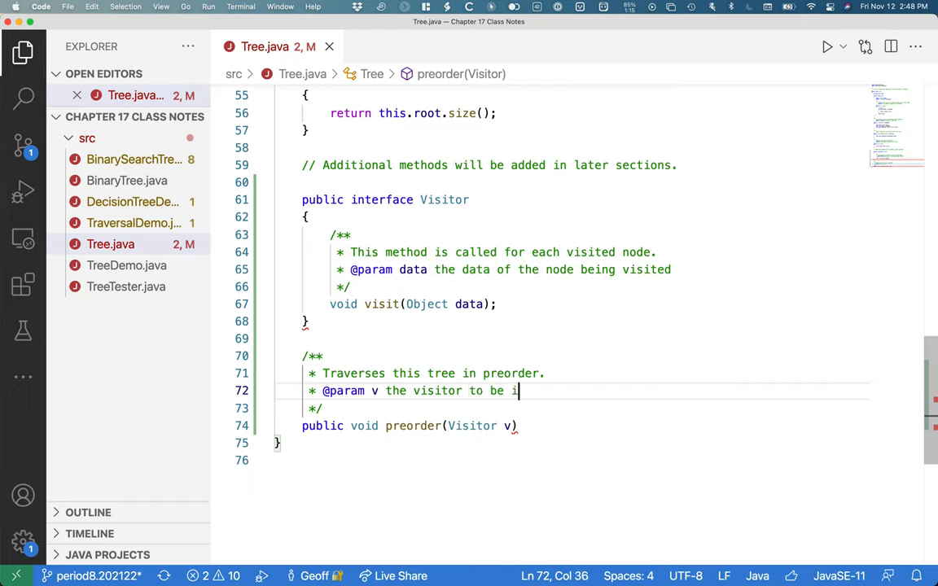
pyautogui.write('nvoked at each node')
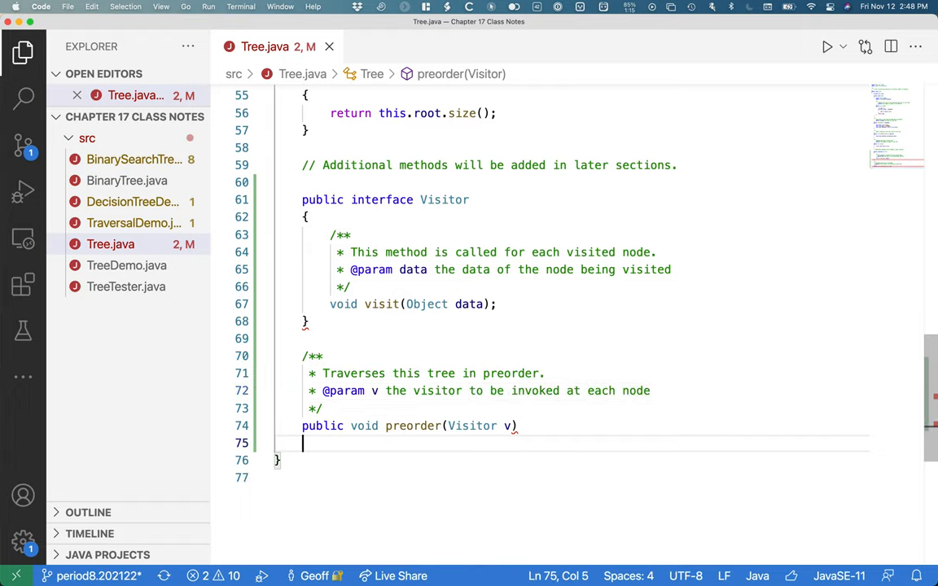
pyautogui.write('{')
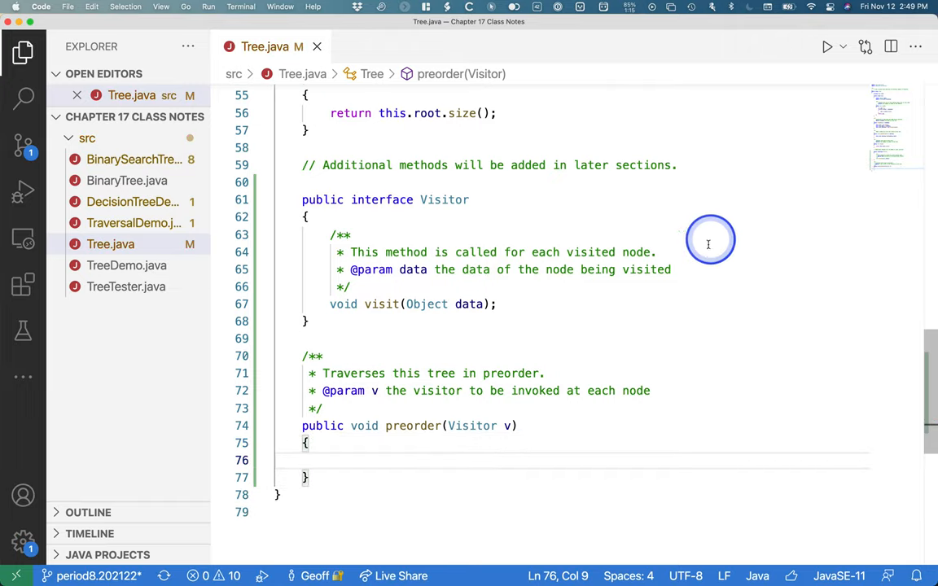
pyautogui.scroll(-3)
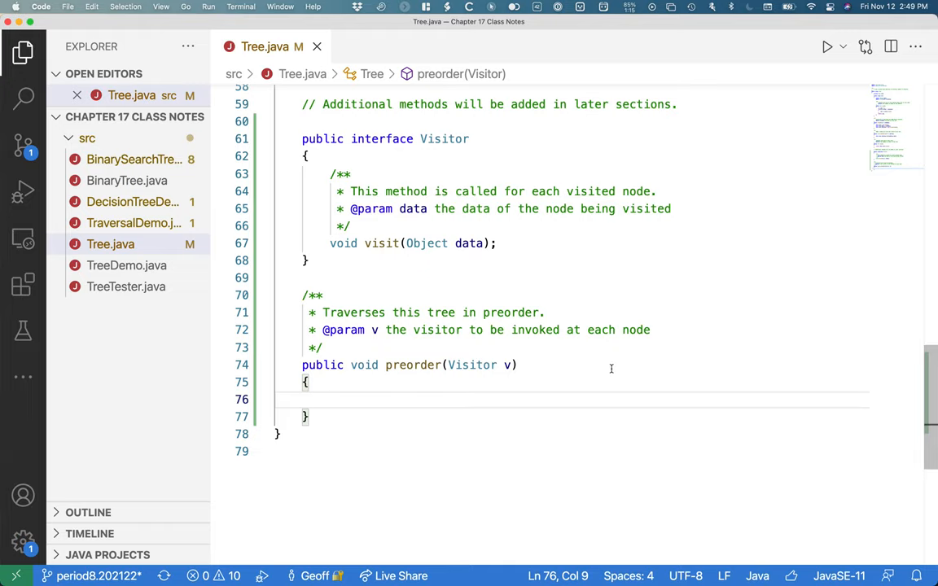
# - Fill the public preorder body with Tree.preorder(this.root, v); and add a blank line after
pyautogui.write('T')
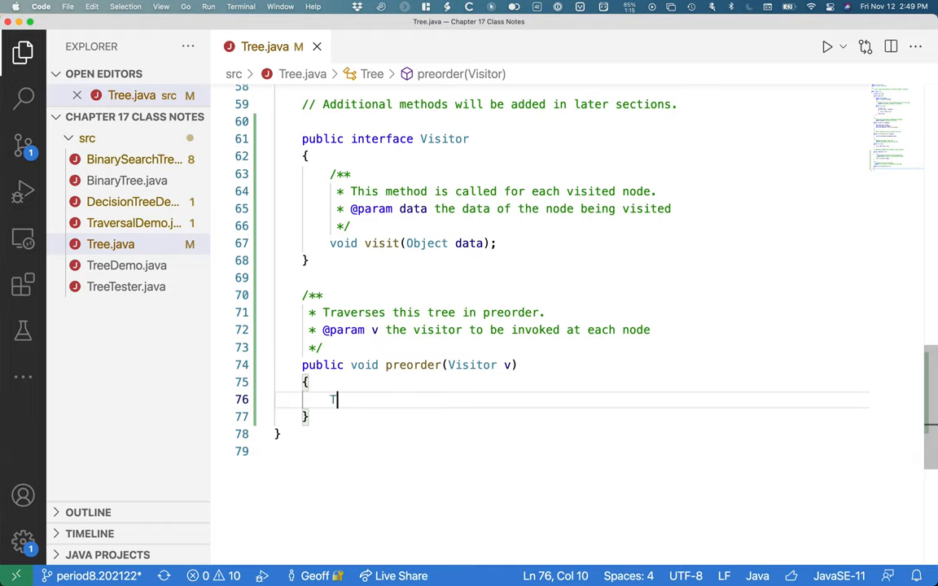
pyautogui.write('Tree.')
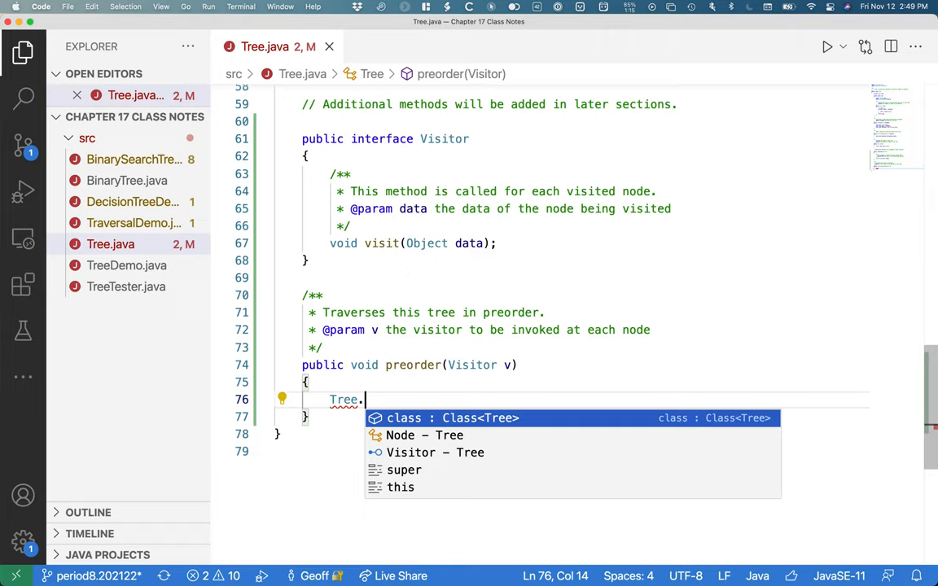
pyautogui.write('preor')
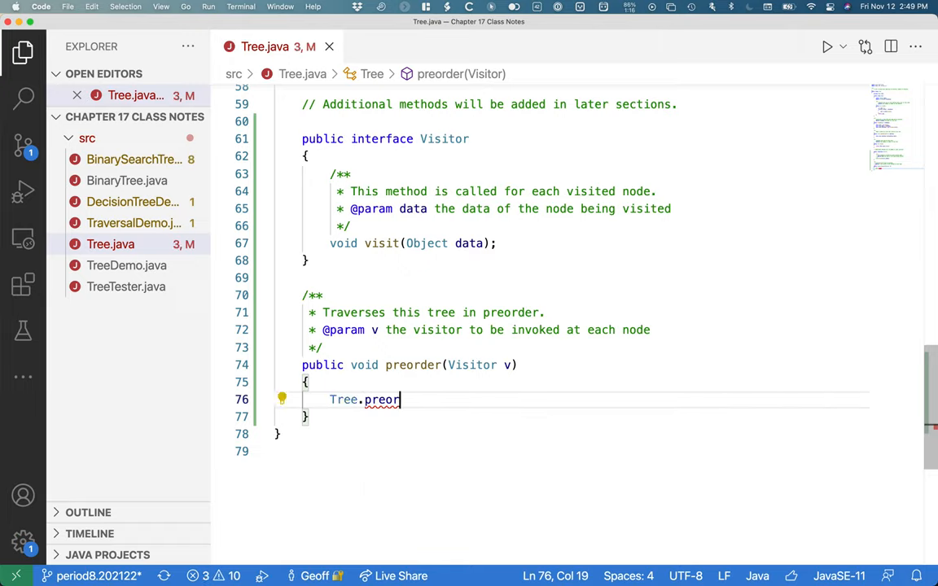
pyautogui.write('der()')
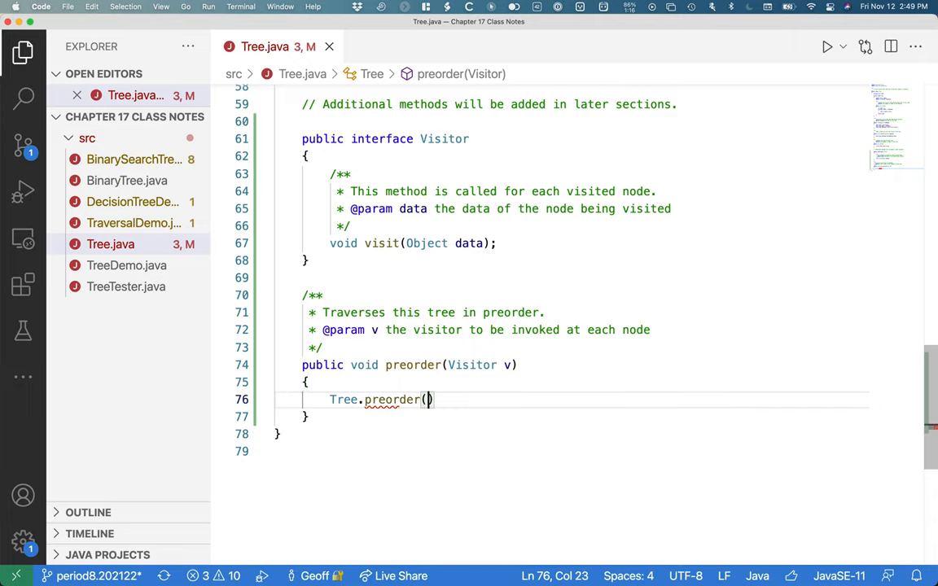
pyautogui.write('this')
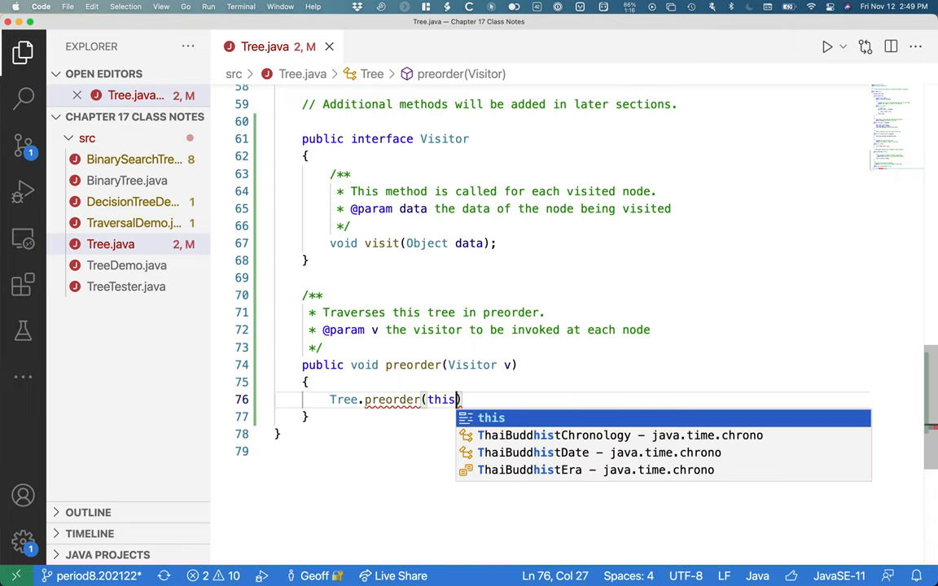
pyautogui.write('.')
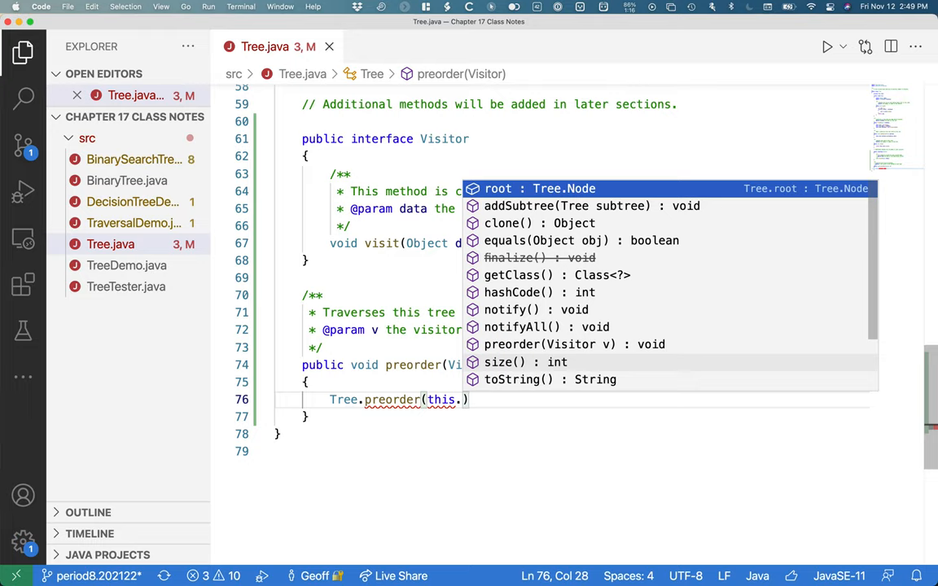
pyautogui.write('root,')
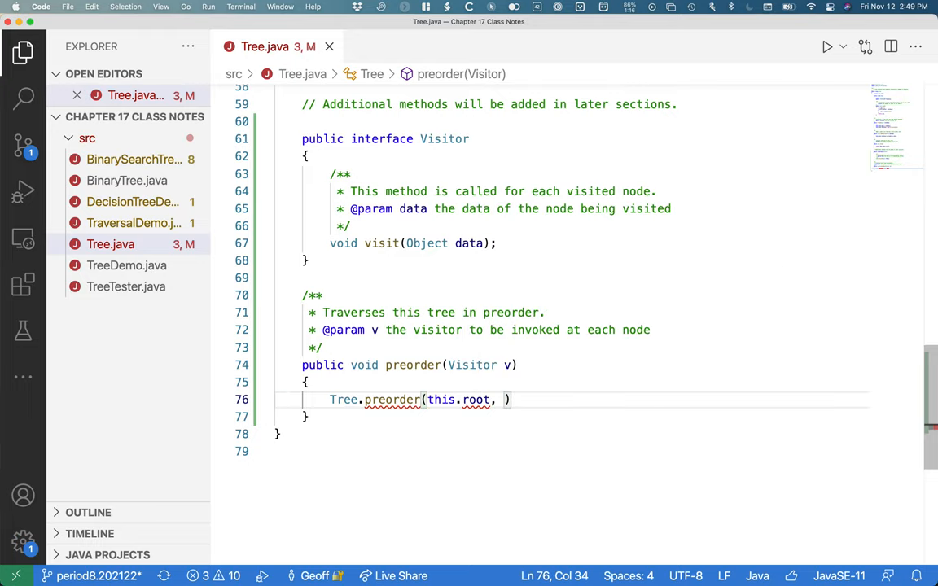
pyautogui.write('v);')
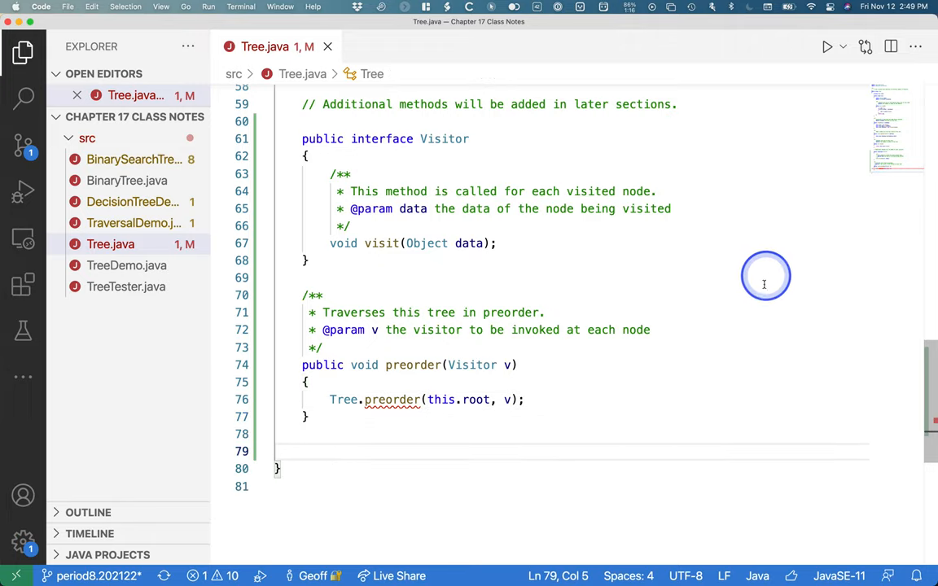
pyautogui.scroll(-3)
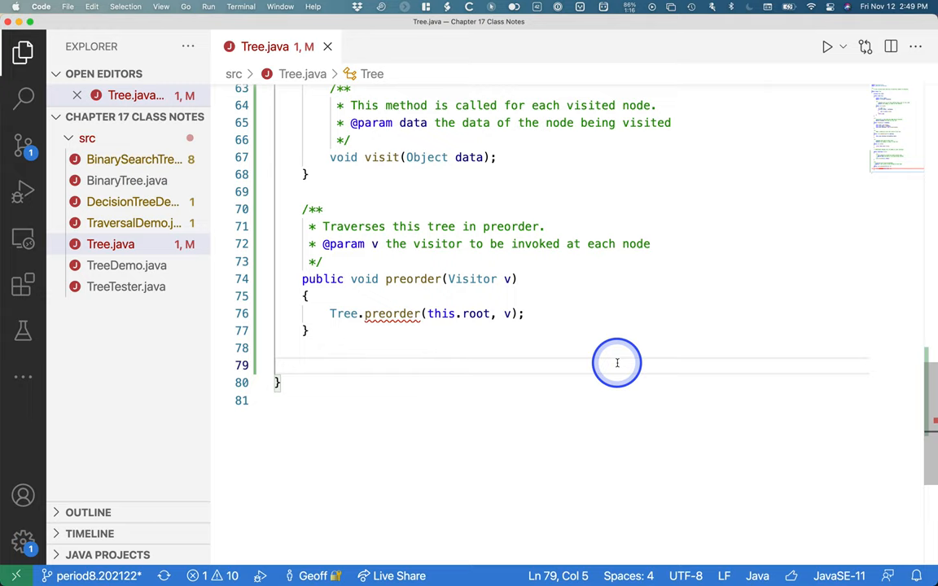
# - Declare private static void preorder(Node v, Visitor v) below the public method
pyautogui.write('private static void')
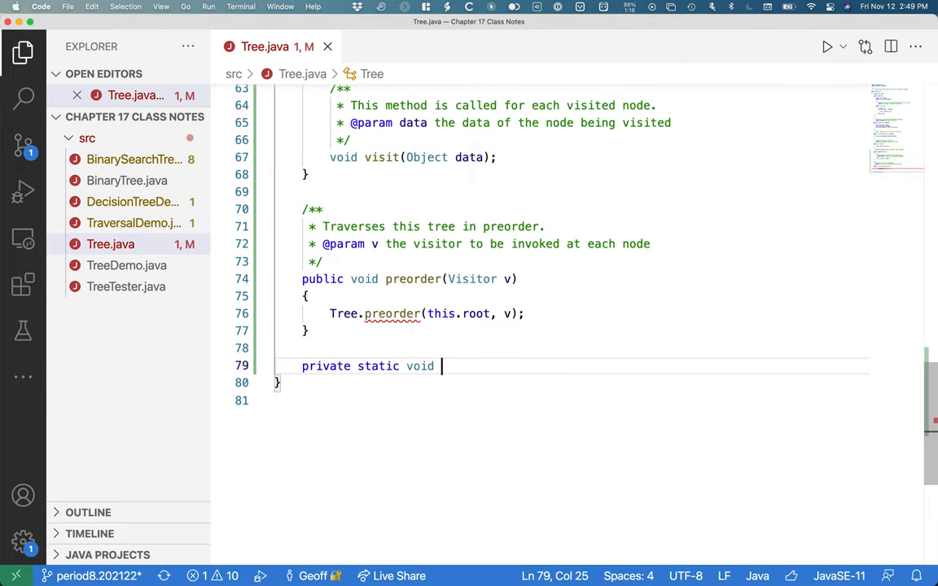
pyautogui.write('preorder()')
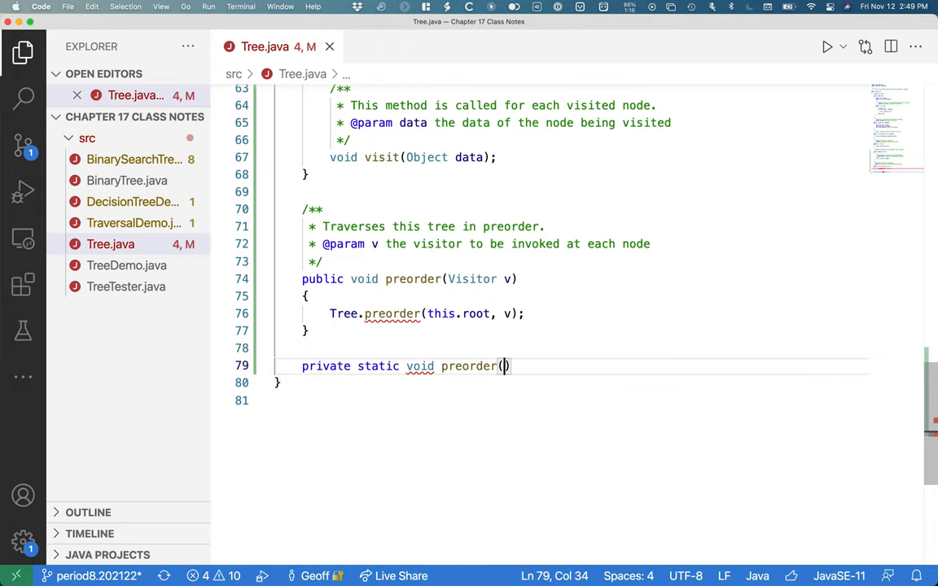
pyautogui.write('Node v,')
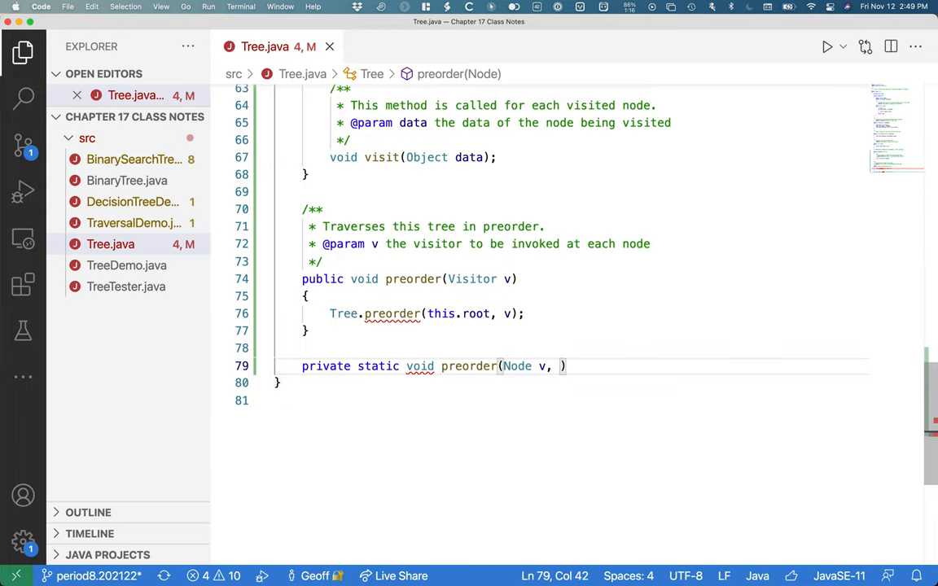
pyautogui.write('Visitor v')
pyautogui.write('{')
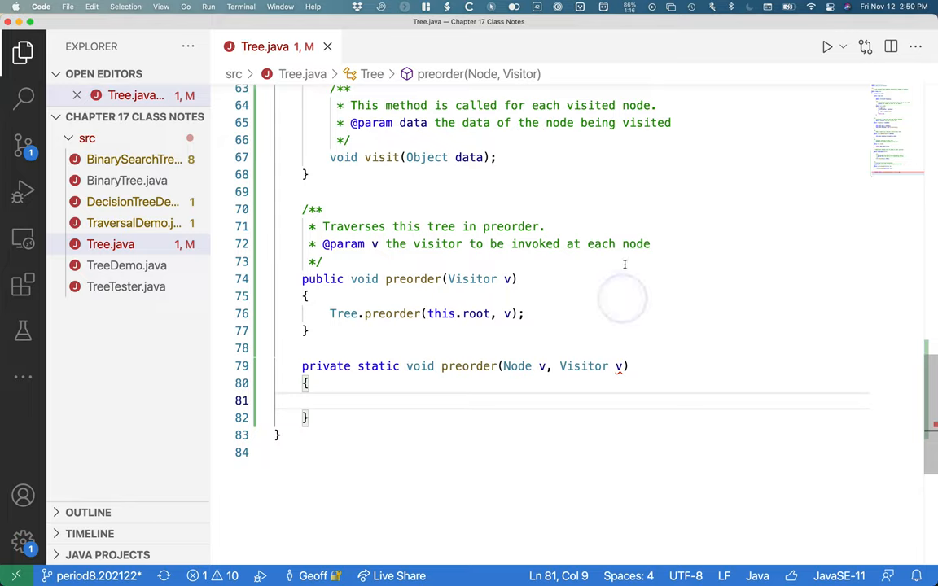
pyautogui.moveTo(477, 331)
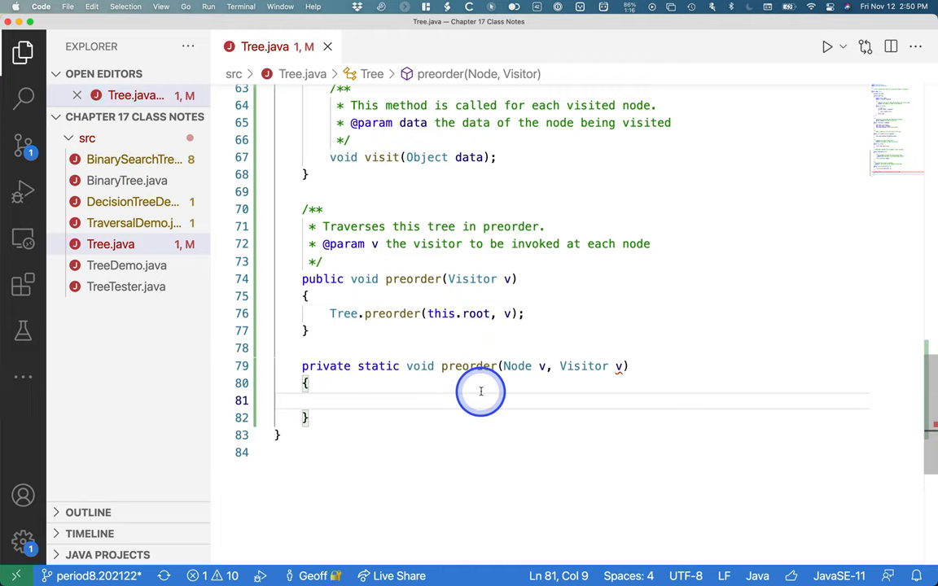
pyautogui.moveTo(435, 365)
pyautogui.write('if(n ')
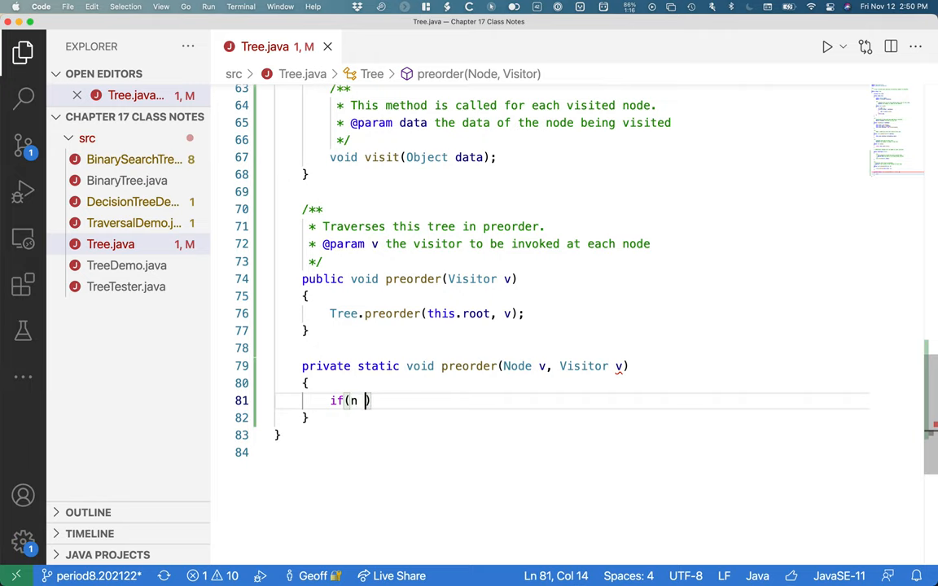
# - Add if (n == null) { return; } at the start of the helper method
pyautogui.write('== null)')
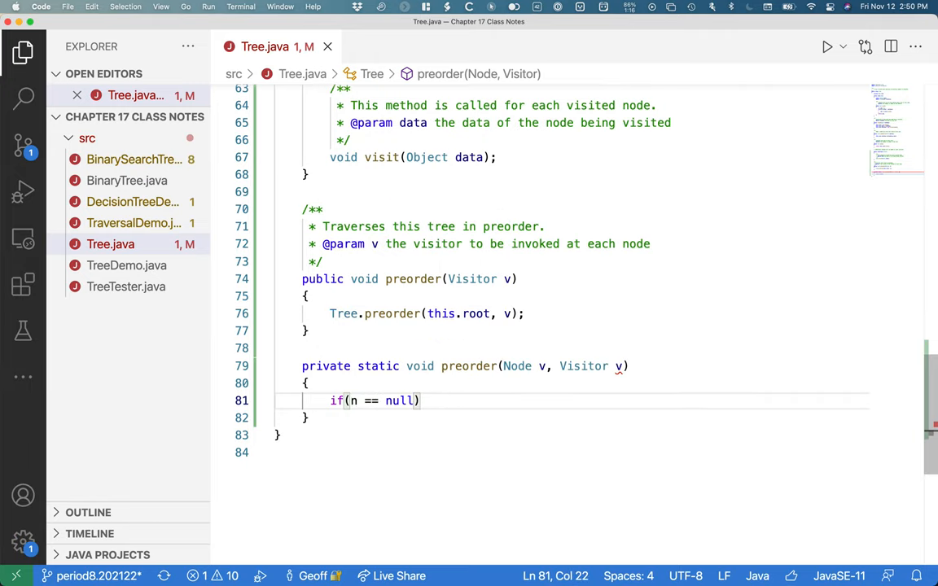
pyautogui.write('{')
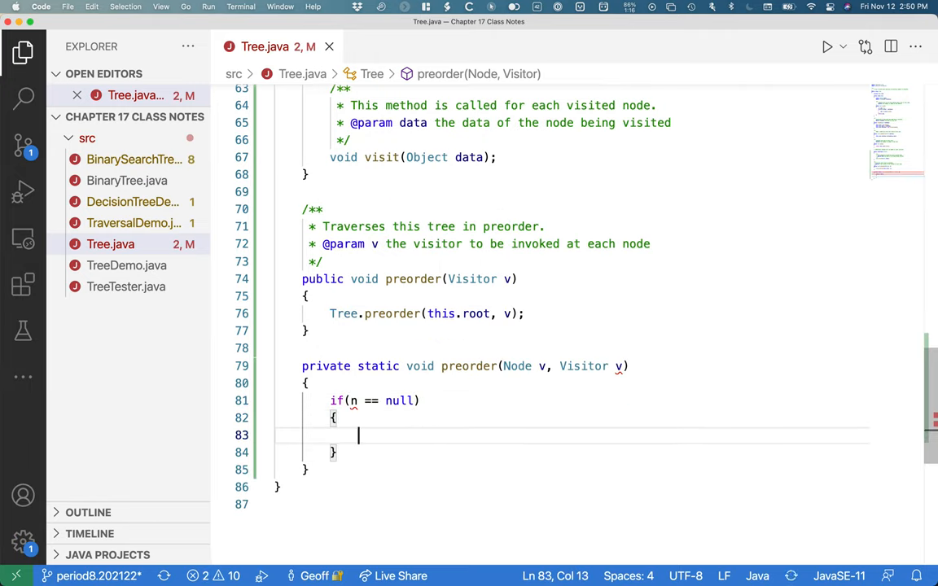
pyautogui.write('return;')
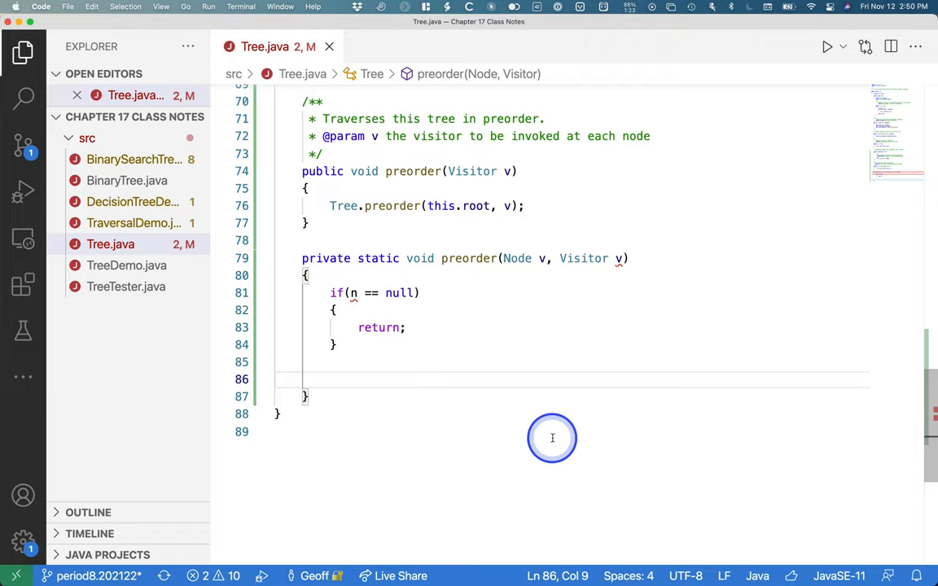
pyautogui.moveTo(542, 181)
pyautogui.write('n')
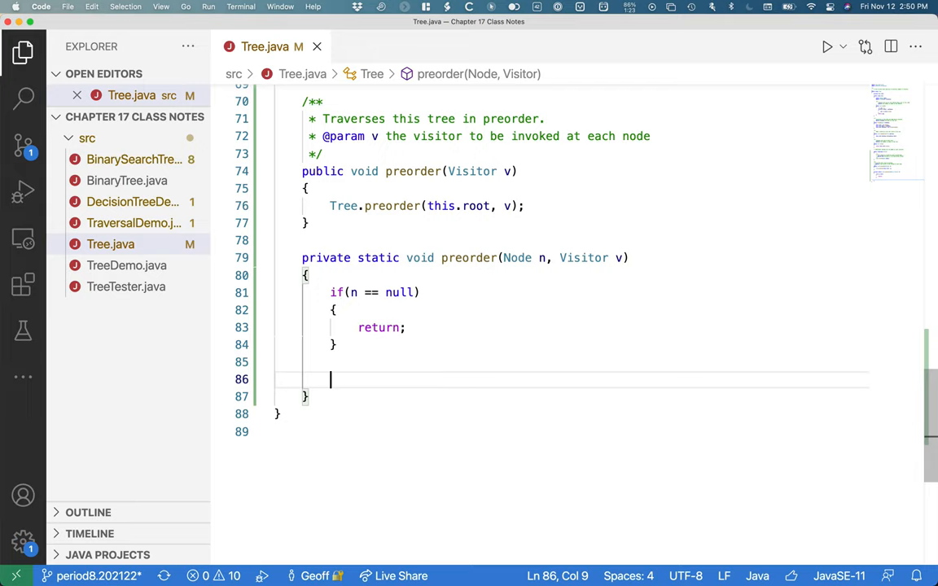
# - Call v.visit(n.data); after the null check
pyautogui.write('v.visit(')
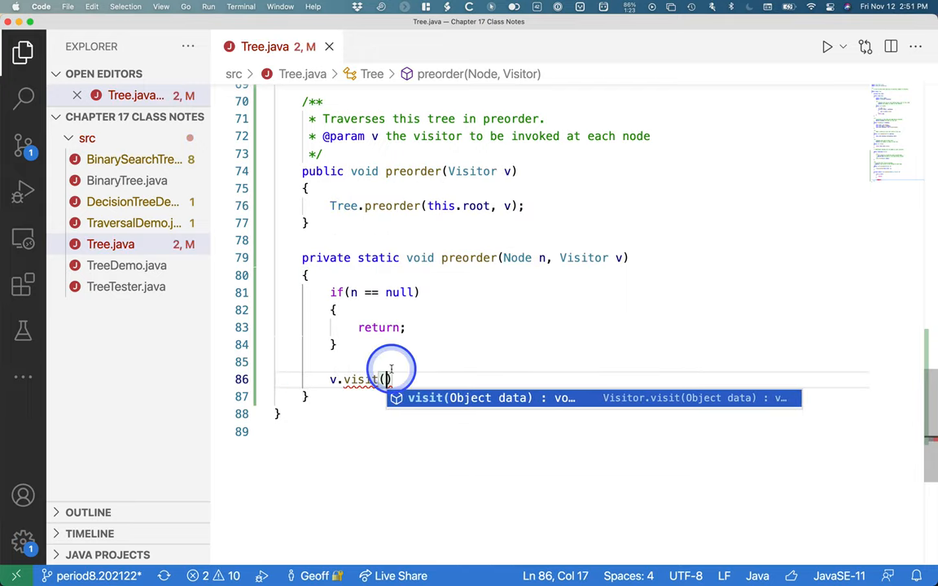
pyautogui.moveTo(472, 344)
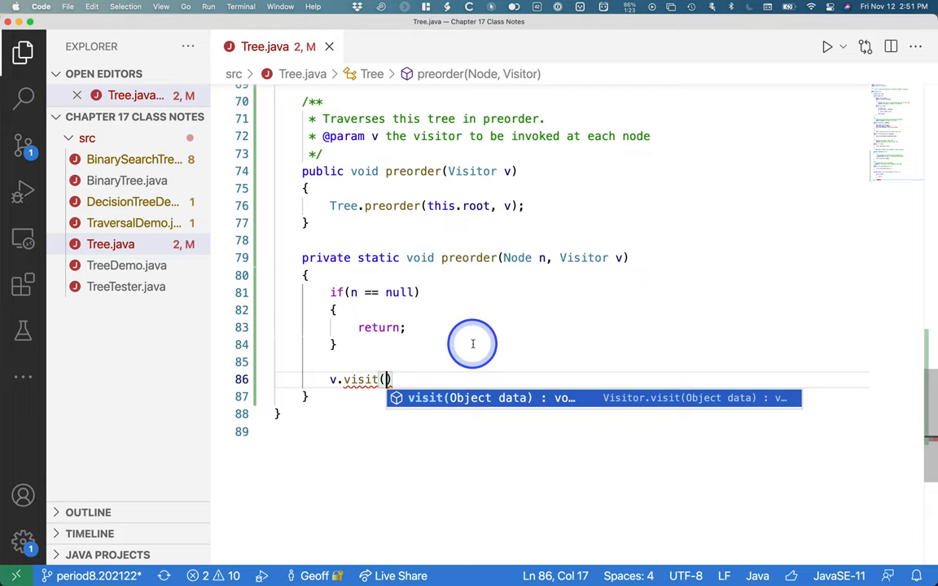
pyautogui.write('n.data')
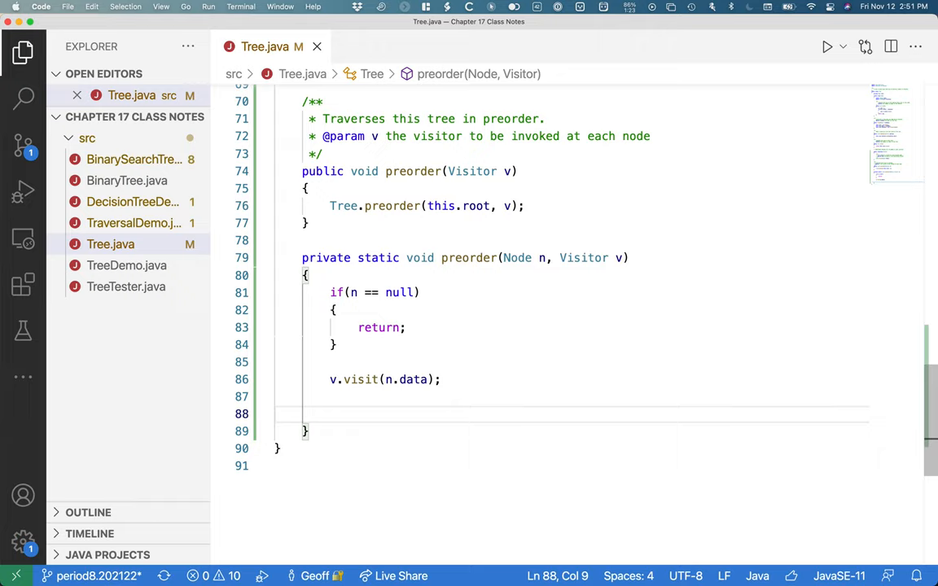
# - Start a for(Node chi… loop on the line after the visit call
pyautogui.write('Fo')
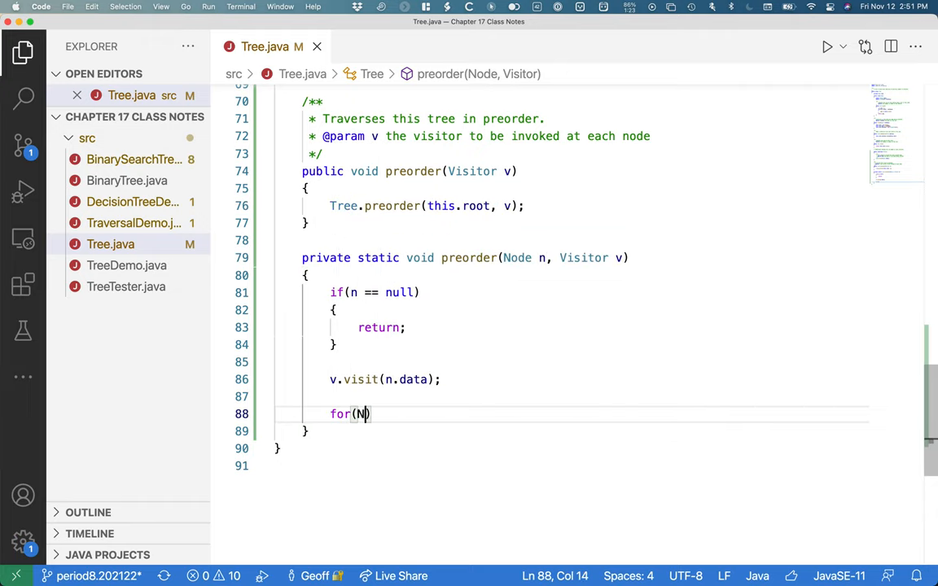
pyautogui.write('ode')
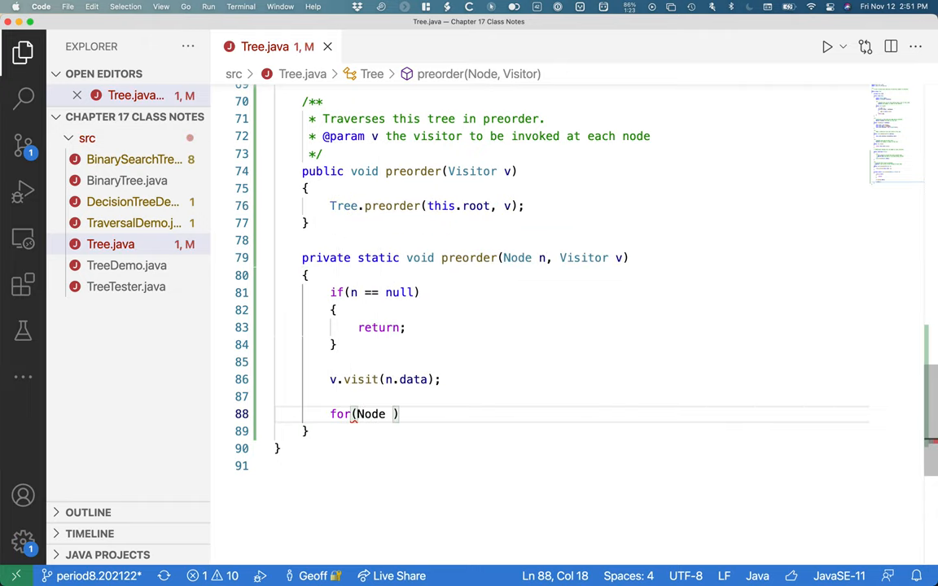
pyautogui.write('chi')
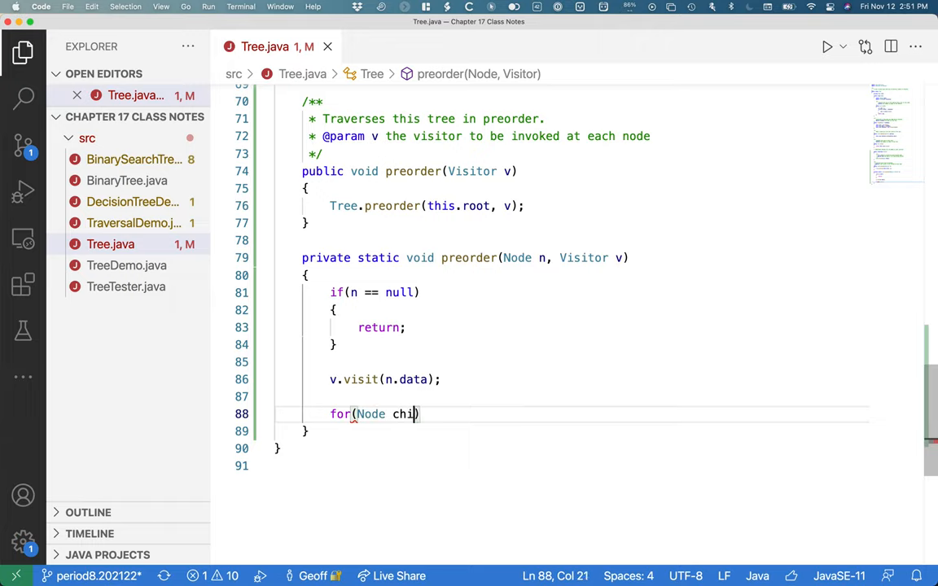
pyautogui.write('d')
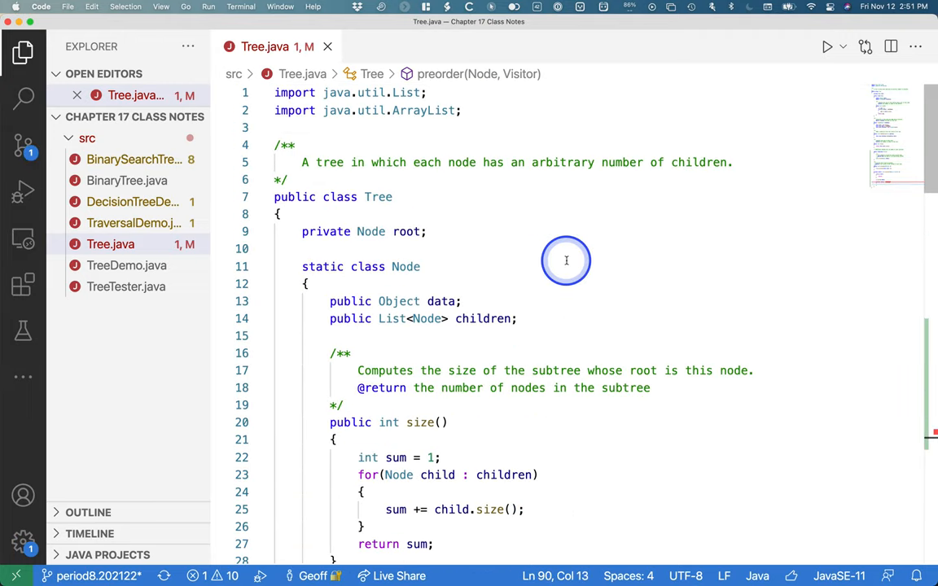
# - Look up Node's children field and finish the for(Node child : children) loop header
pyautogui.scroll(-3)
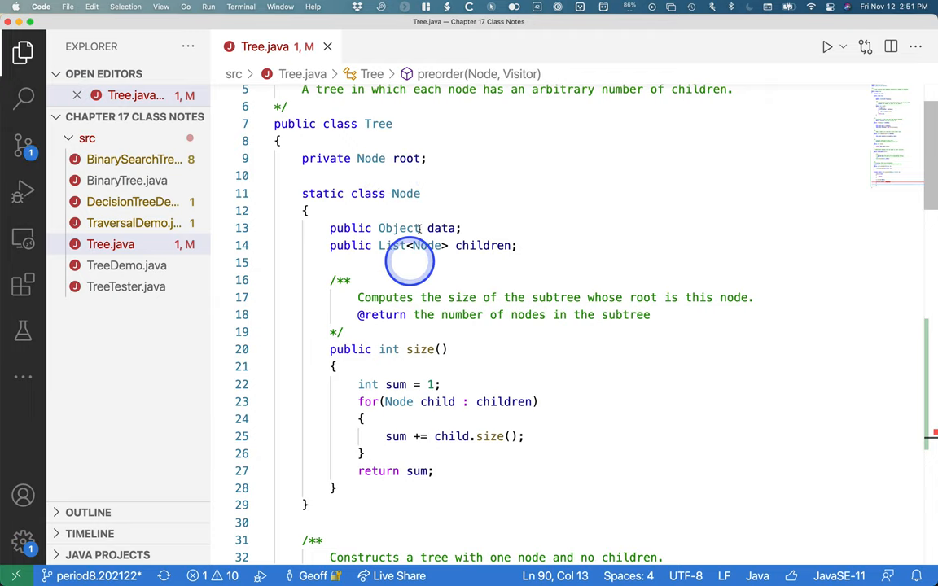
pyautogui.doubleClick(441, 228)
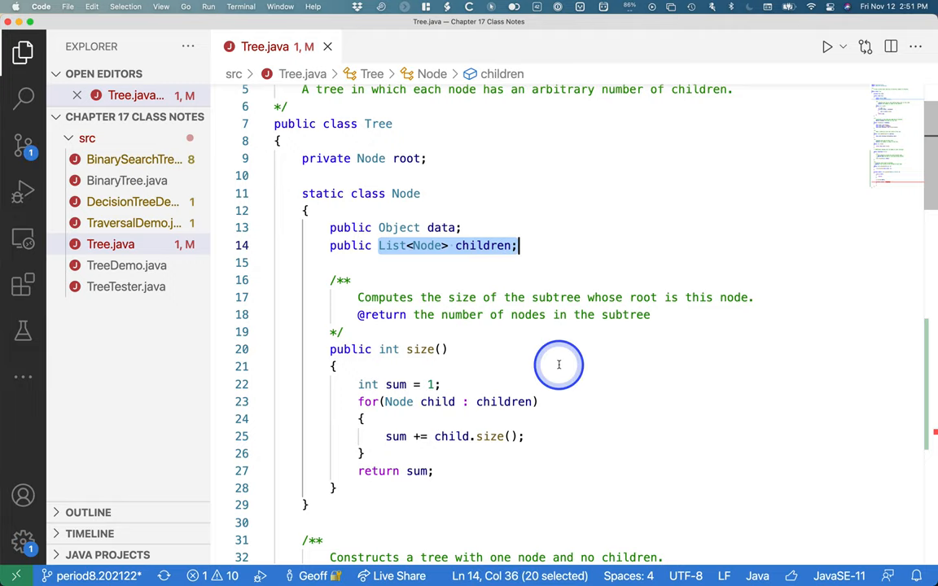
pyautogui.scroll(-3)
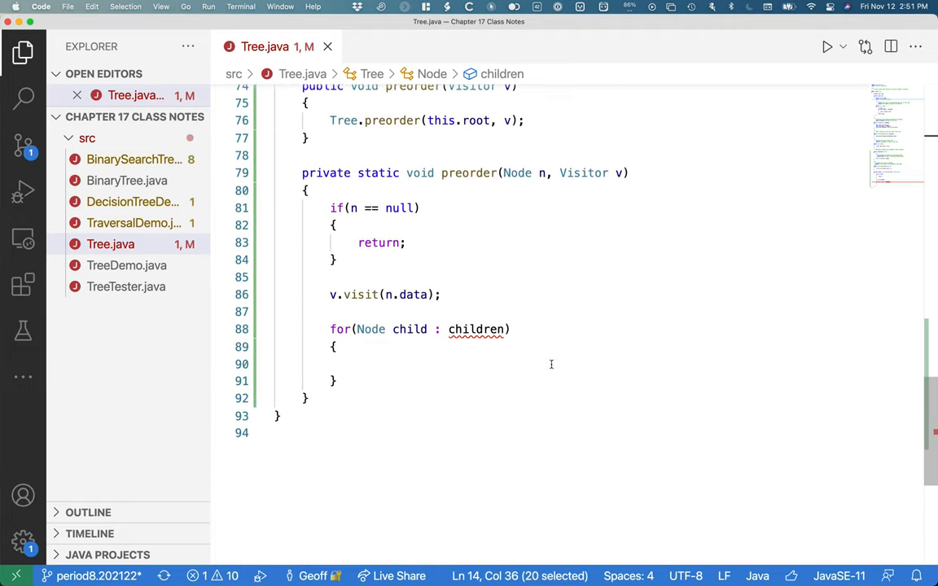
pyautogui.click(358, 364)
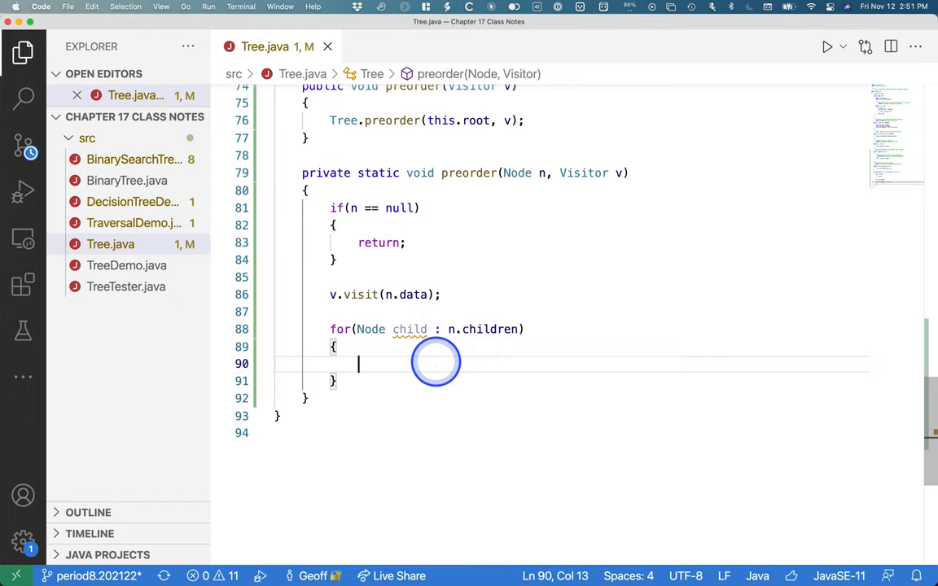
pyautogui.write('Tree.preorde')
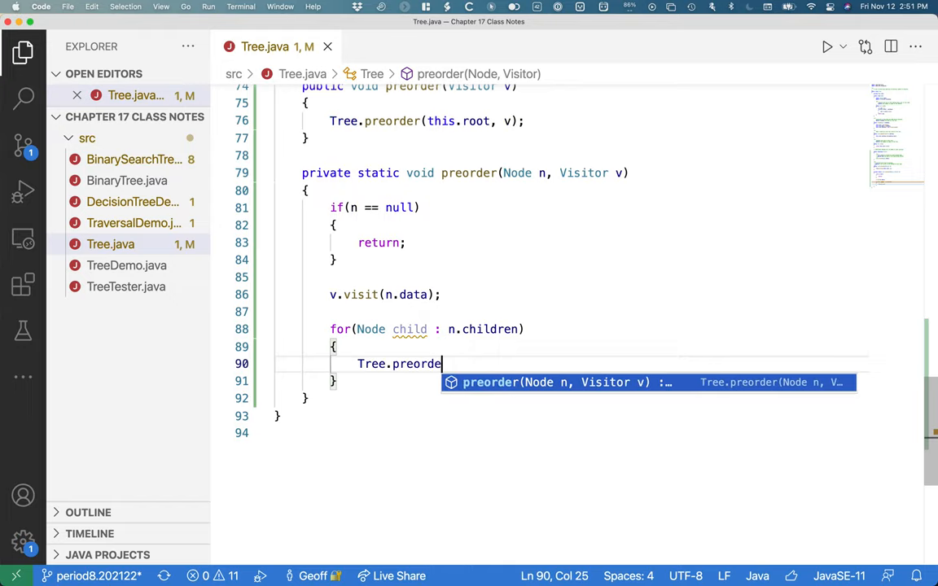
pyautogui.write('(c')
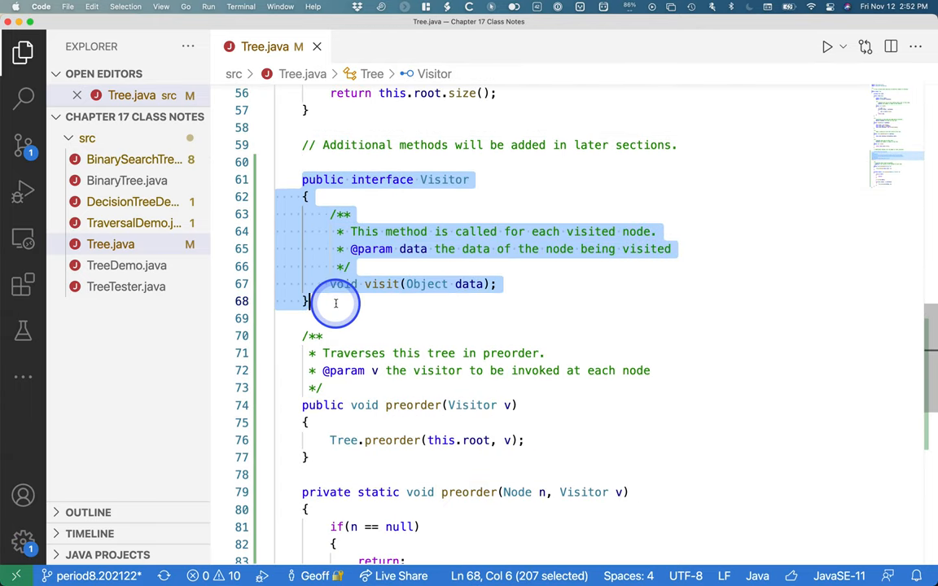
pyautogui.scroll(-3)
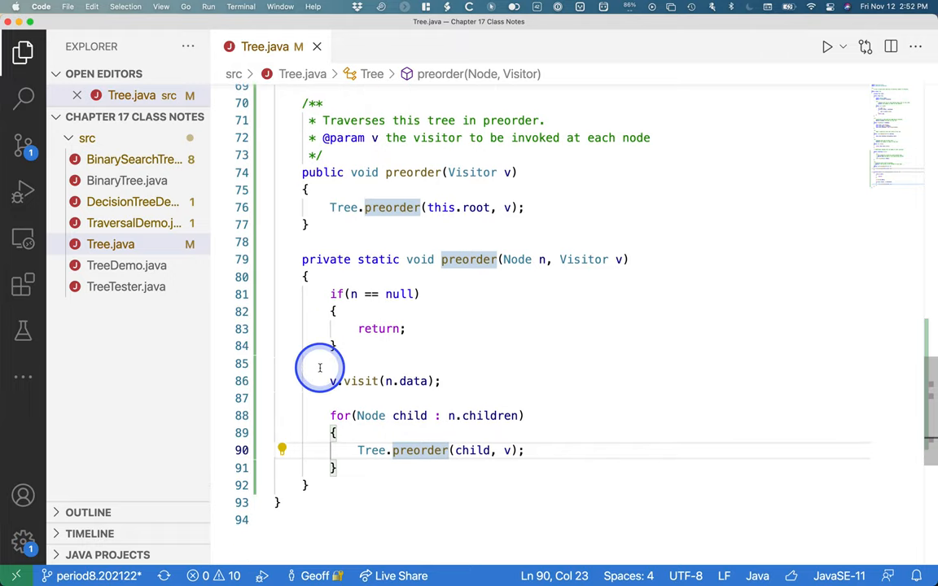
pyautogui.moveTo(329, 381); pyautogui.dragTo(439, 381)
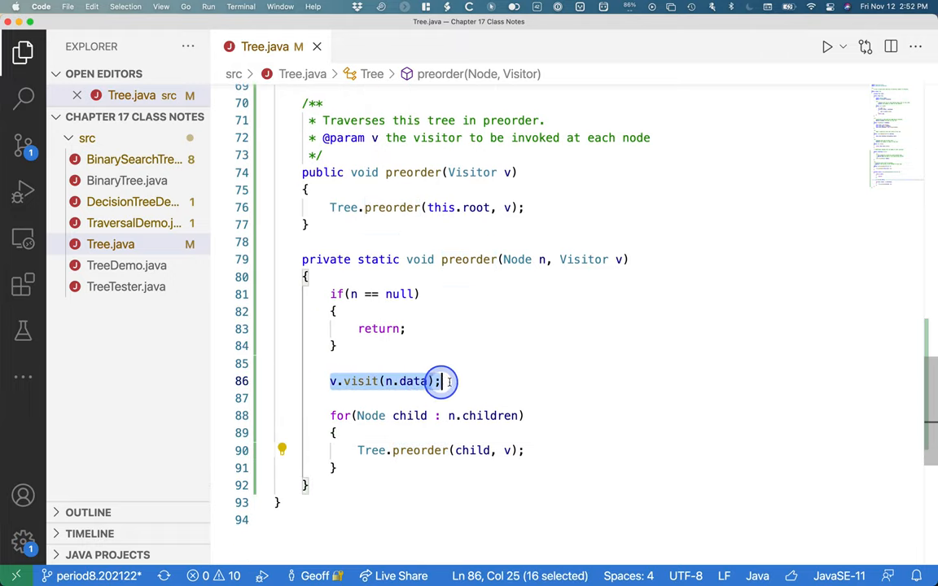
pyautogui.click(330, 415)
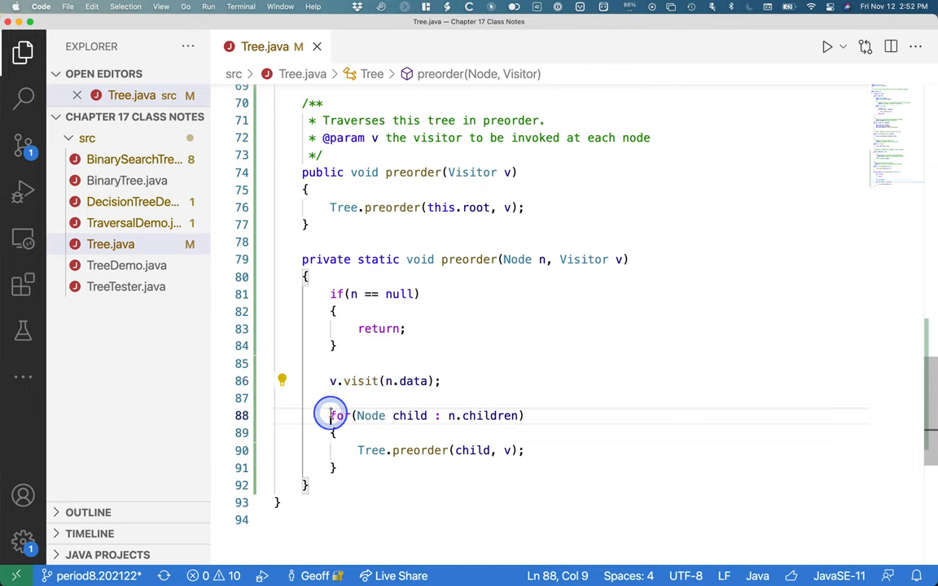
pyautogui.moveTo(330, 415); pyautogui.dragTo(335, 468)
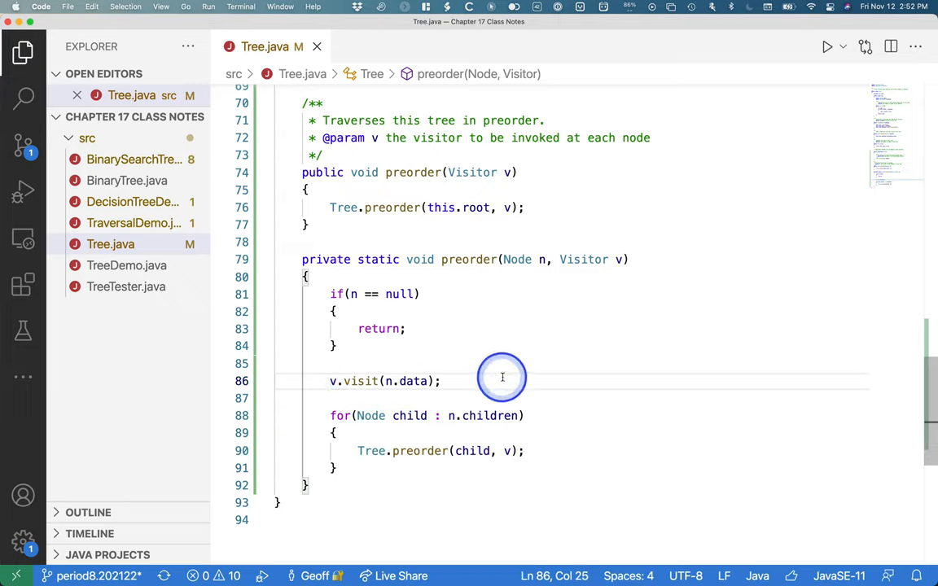
pyautogui.moveTo(301, 258)
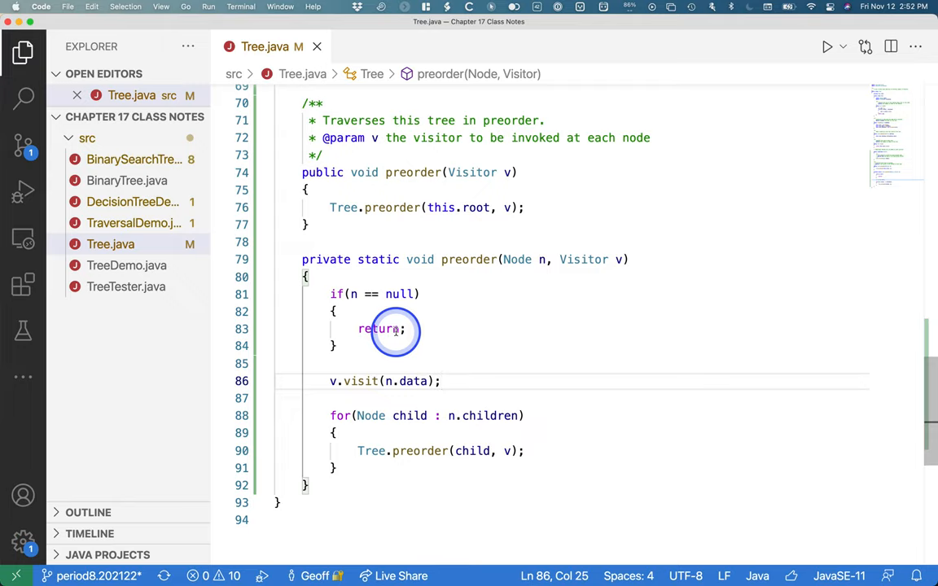
pyautogui.click(395, 332)
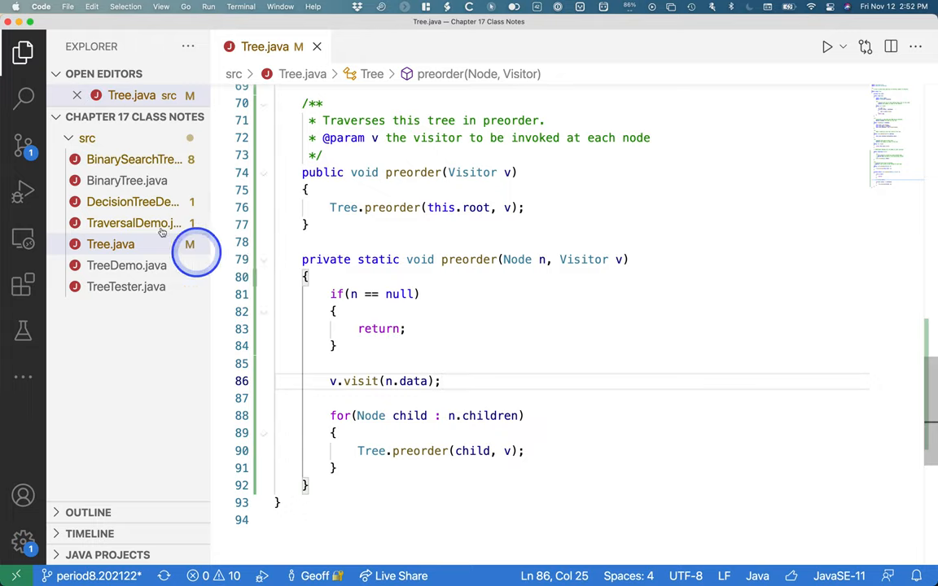
pyautogui.moveTo(133, 223)
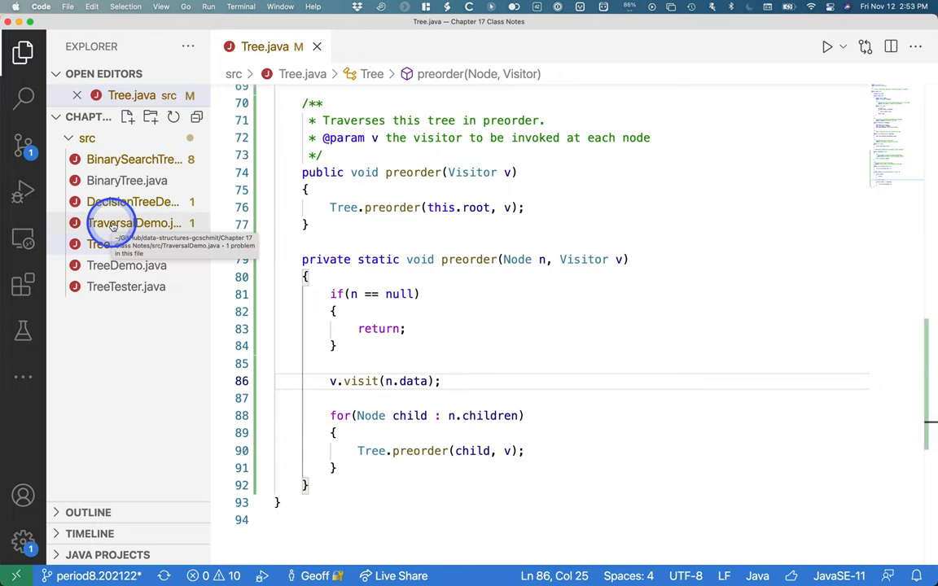
# - Open TraversalDemo.java and review the tree's node names, such as Anne and Zara
pyautogui.click(134, 222)
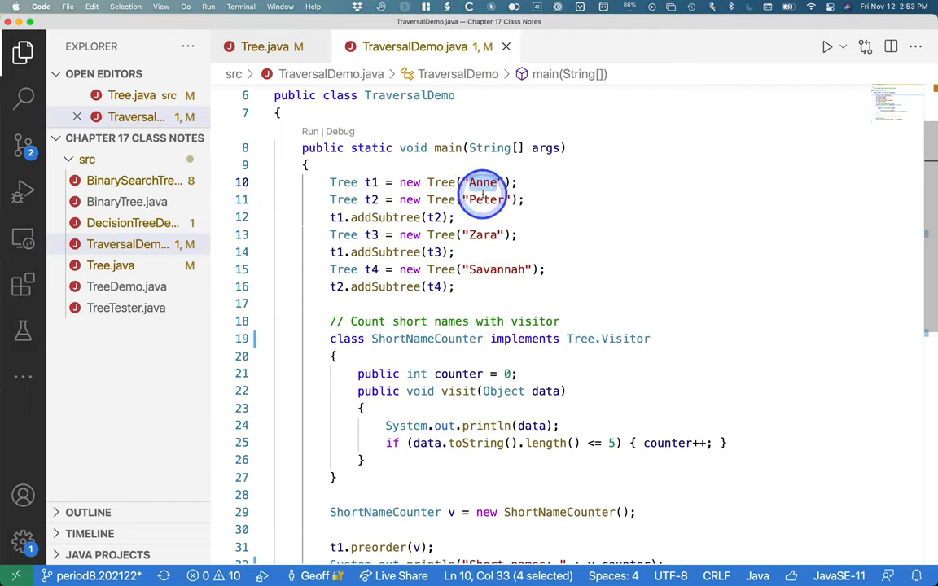
pyautogui.click(485, 199)
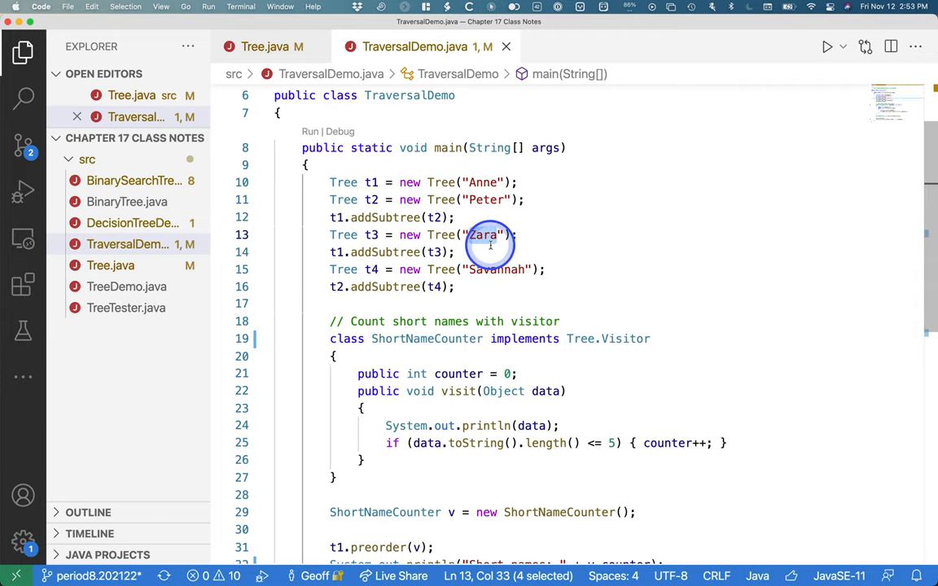
pyautogui.doubleClick(494, 269)
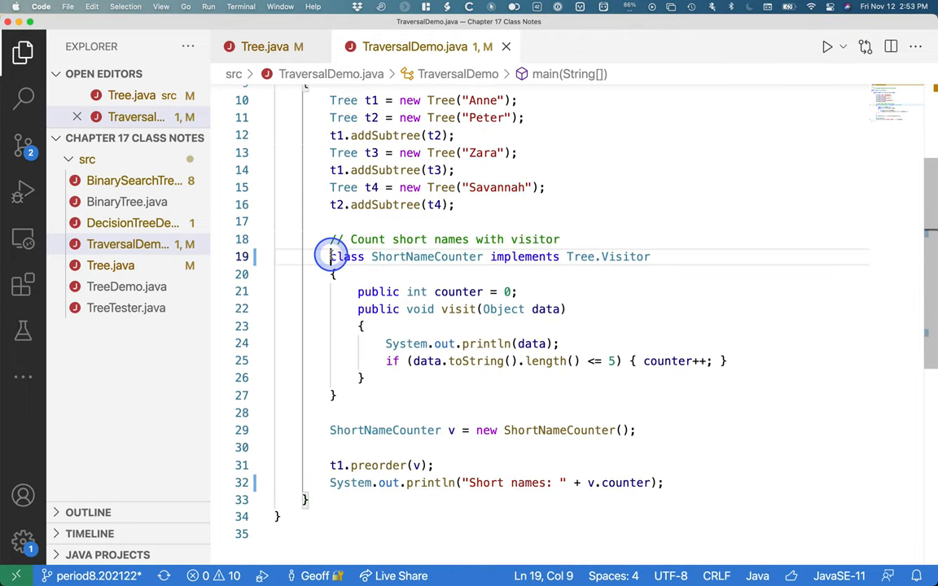
pyautogui.doubleClick(426, 256)
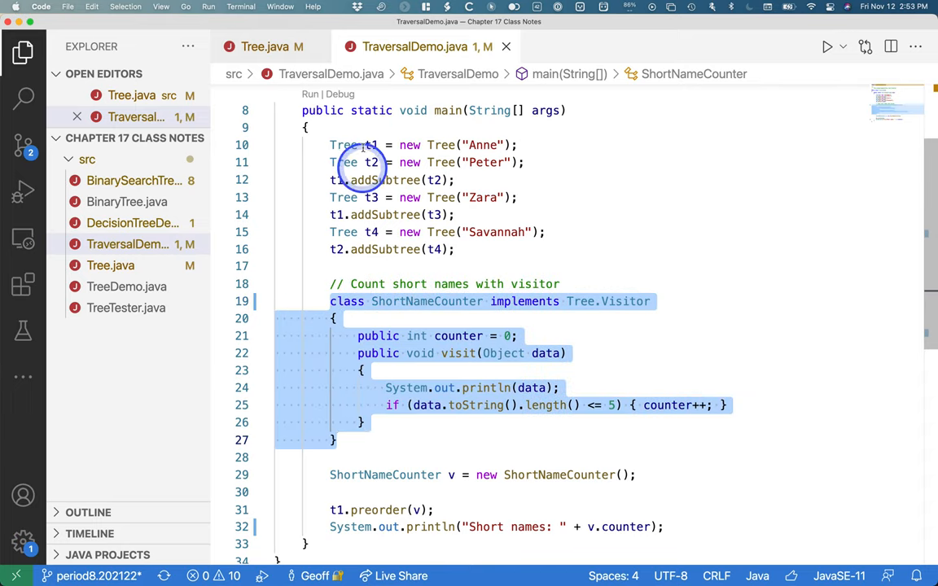
pyautogui.click(569, 109)
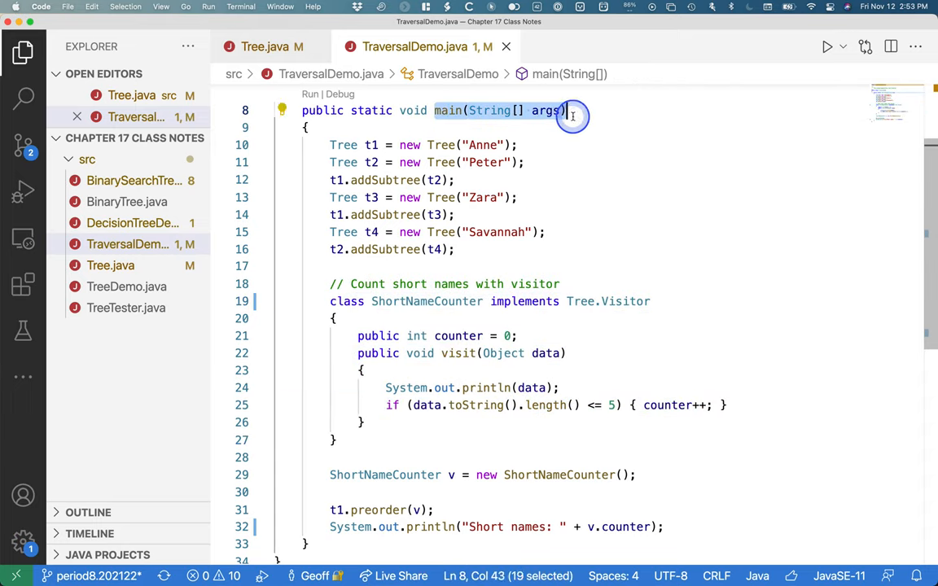
pyautogui.click(353, 421)
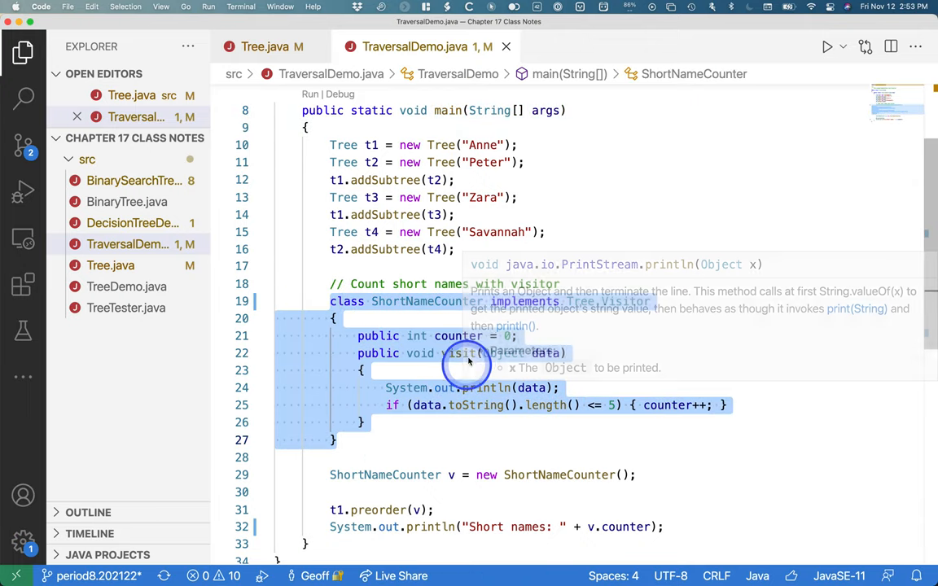
pyautogui.scroll(-3)
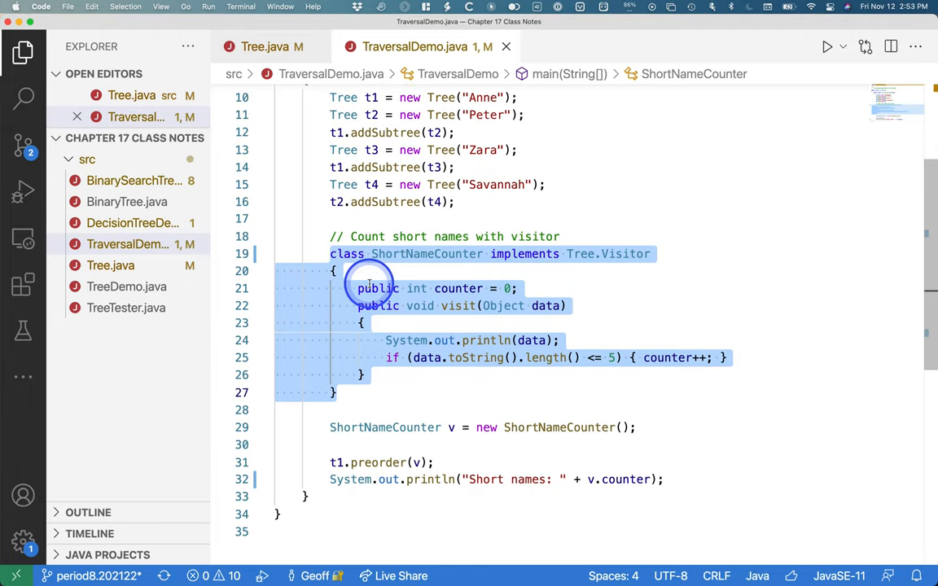
pyautogui.scroll(-3)
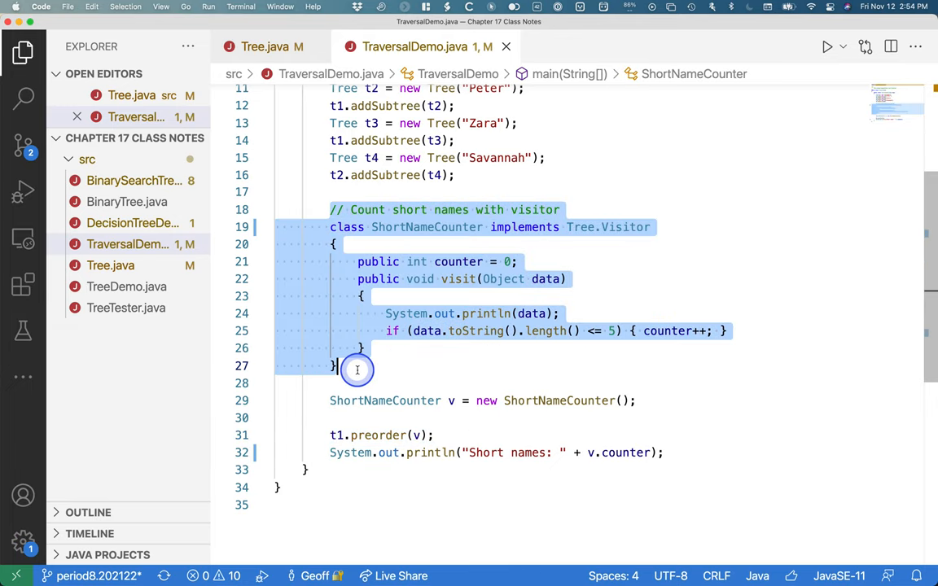
pyautogui.click(333, 366)
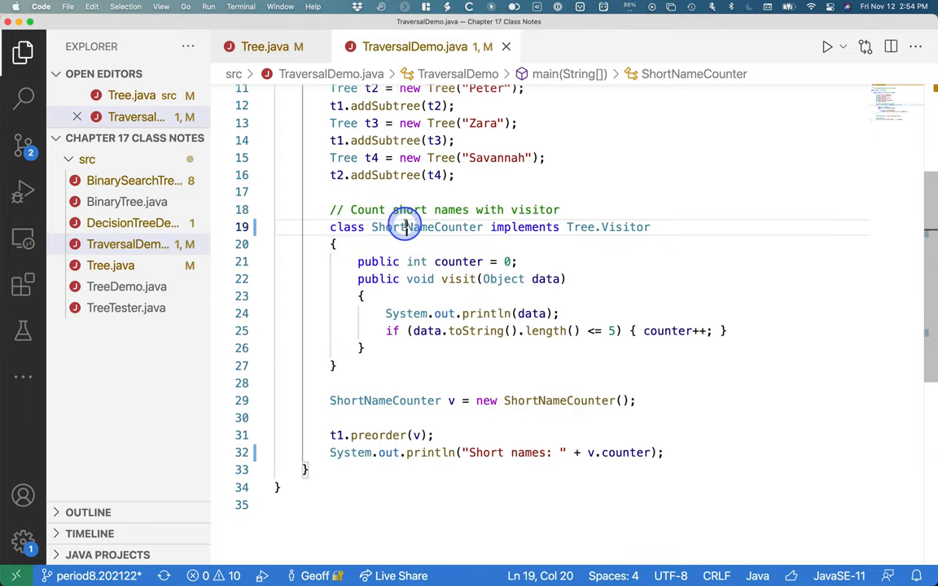
pyautogui.doubleClick(426, 226)
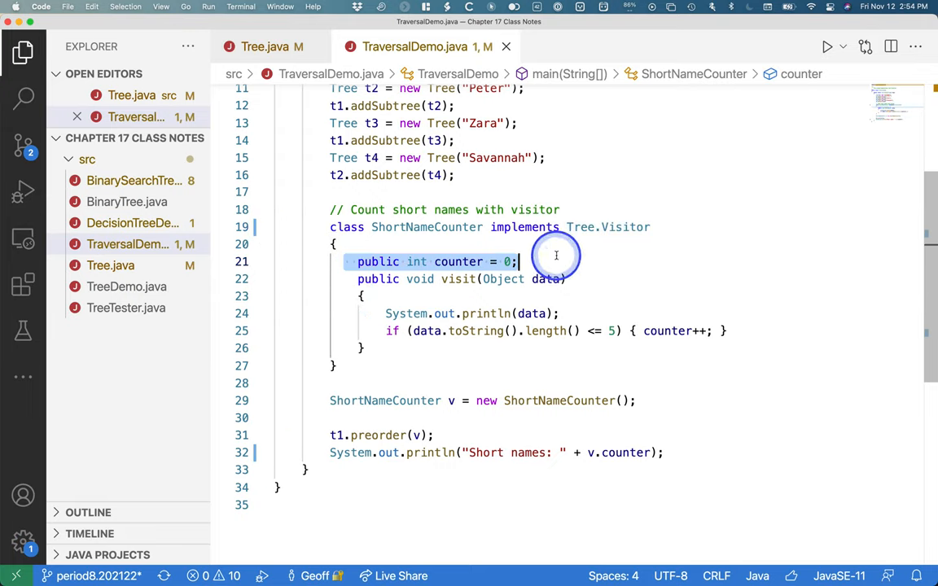
pyautogui.moveTo(459, 279)
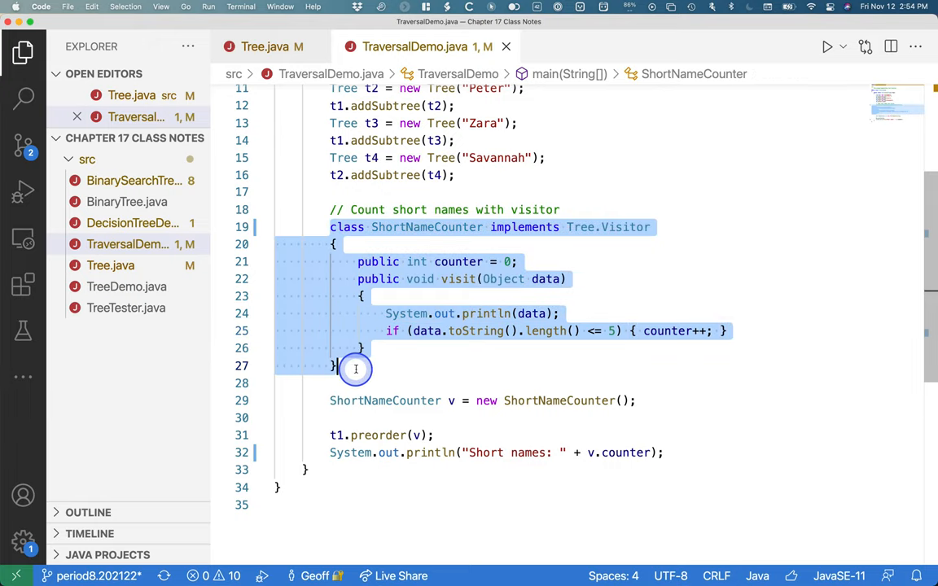
# - Walk through the t1.preorder(v) call, highlighting the tree t1 and visitor argument v
pyautogui.click(356, 366)
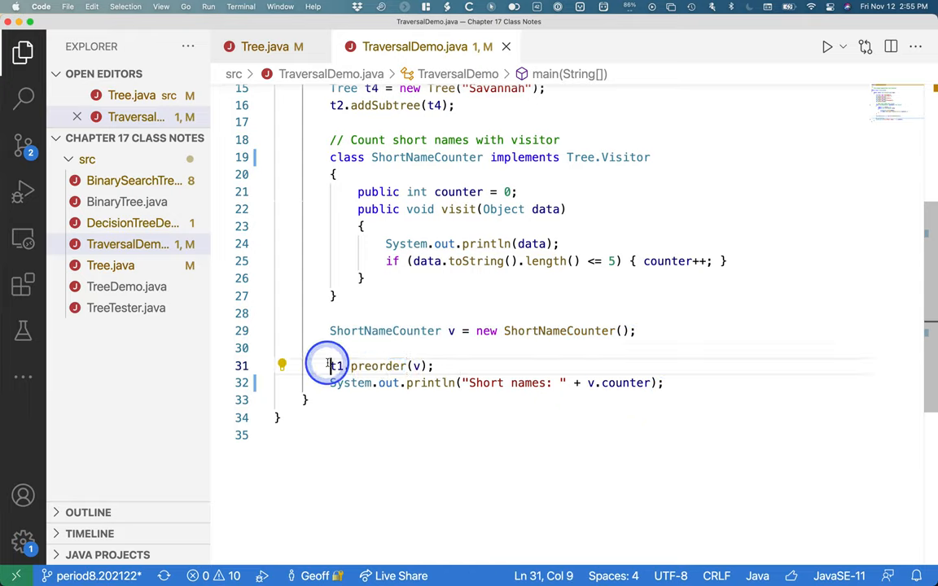
pyautogui.doubleClick(335, 366)
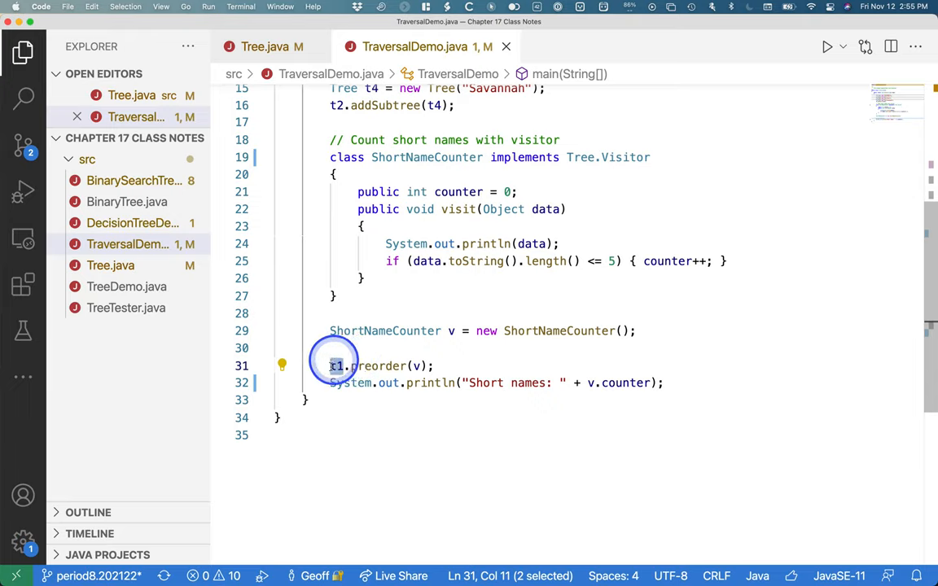
pyautogui.doubleClick(377, 365)
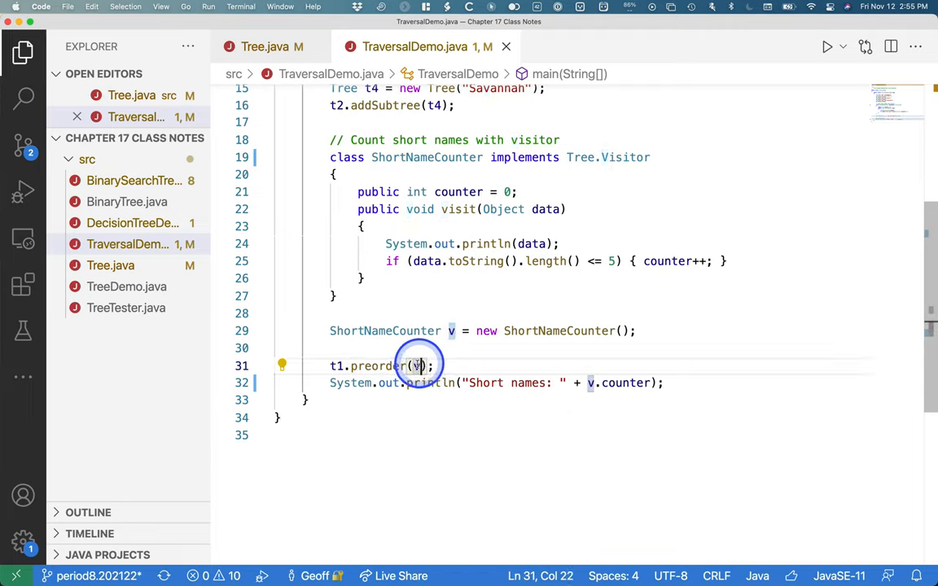
pyautogui.doubleClick(417, 366)
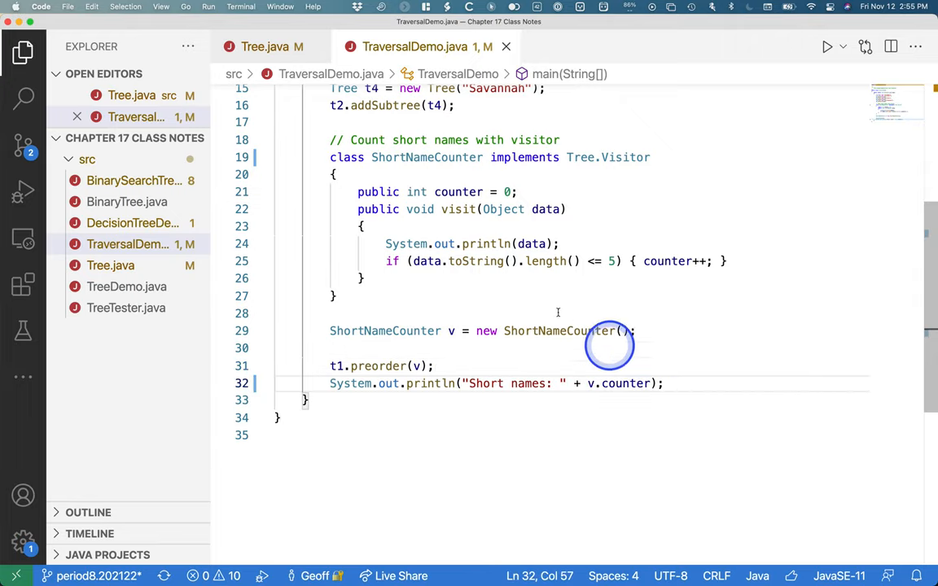
pyautogui.scroll(3)
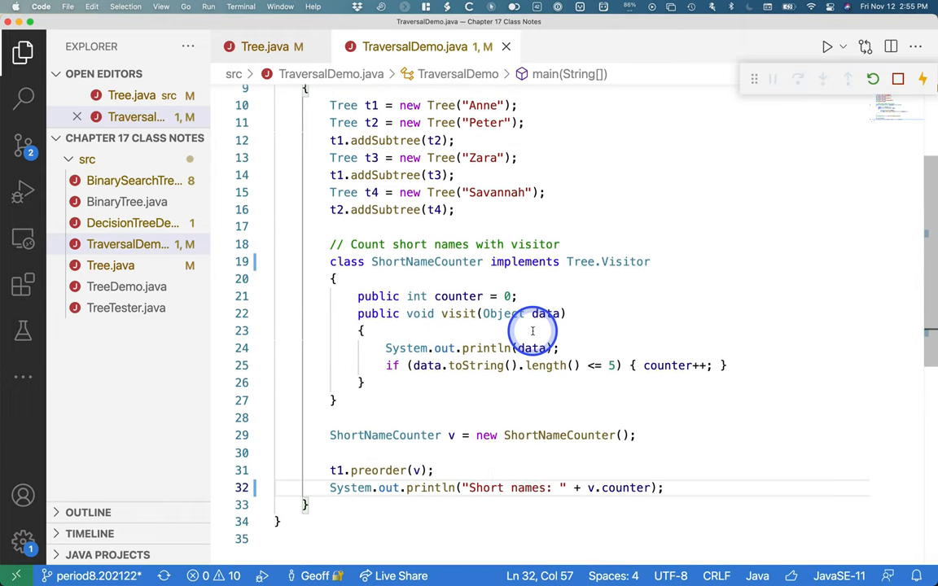
# - Run TraversalDemo, printing Anne, Peter, Savannah, Zara and 'Short names: 3', then highlight the ShortNameCounter line
pyautogui.click(826, 46)
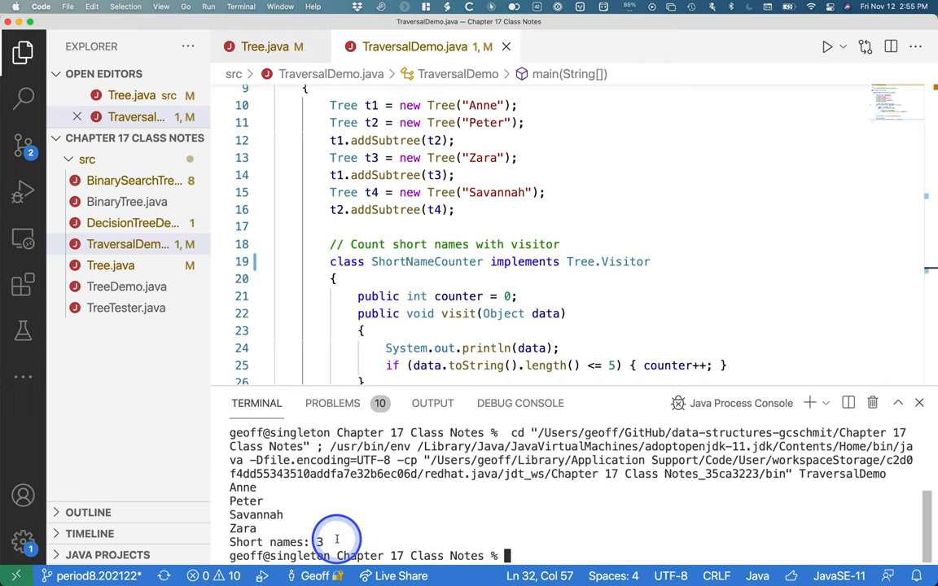
pyautogui.scroll(-3)
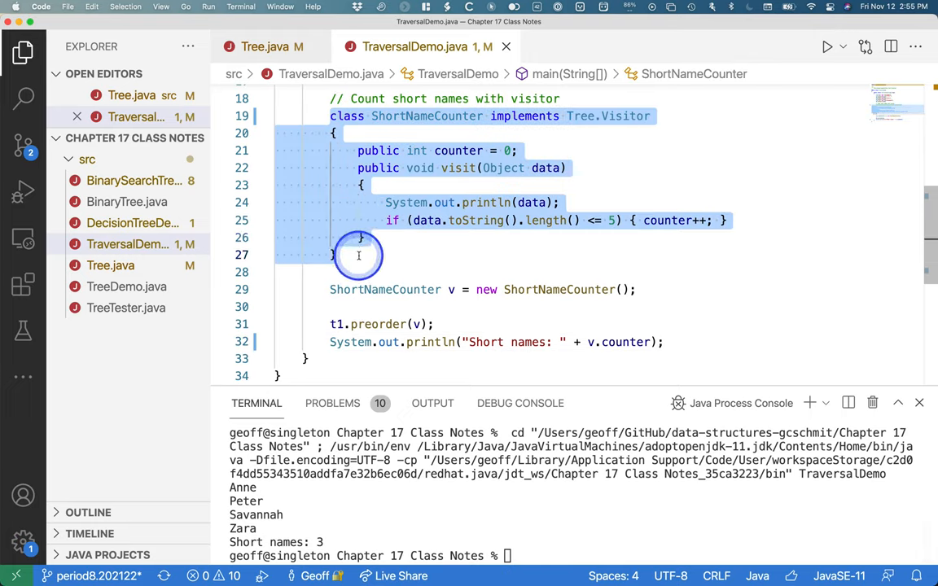
pyautogui.click(692, 291)
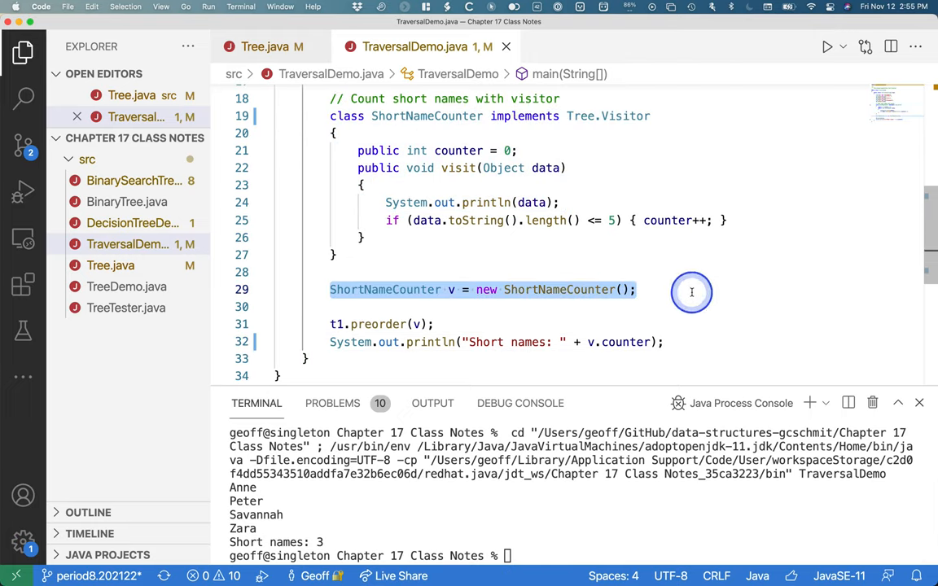